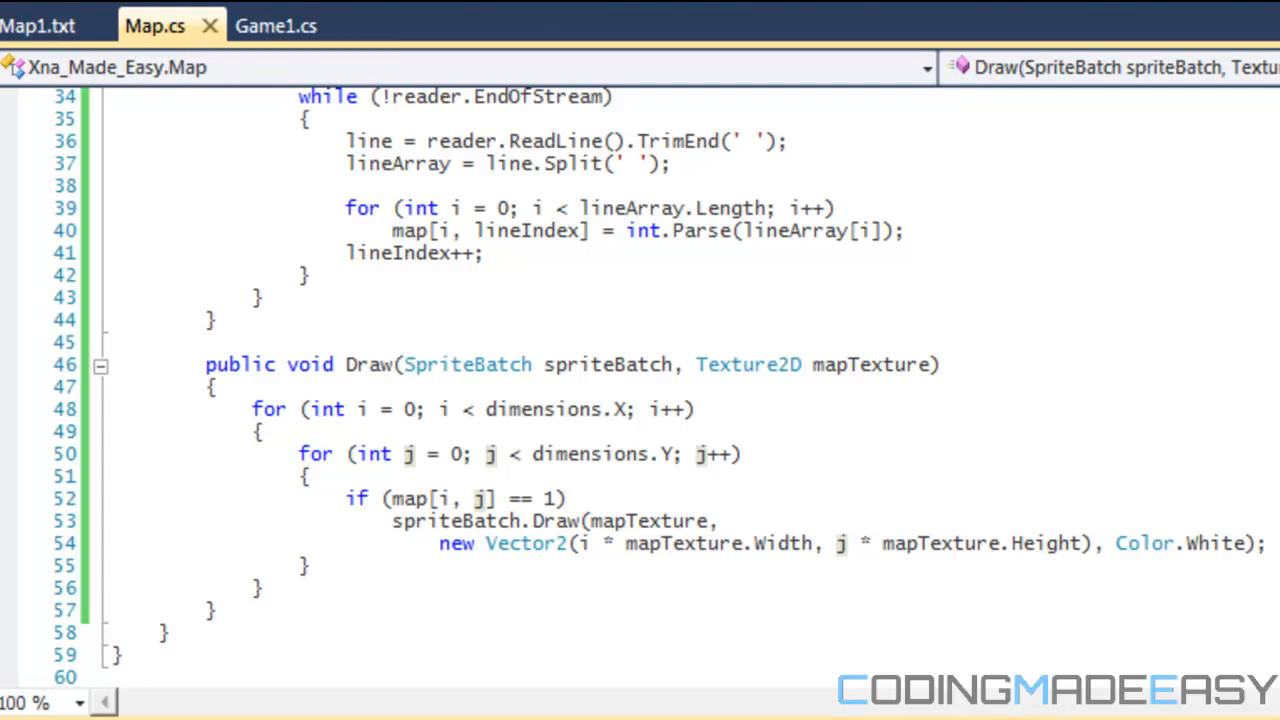
pyautogui.moveTo(44, 50)
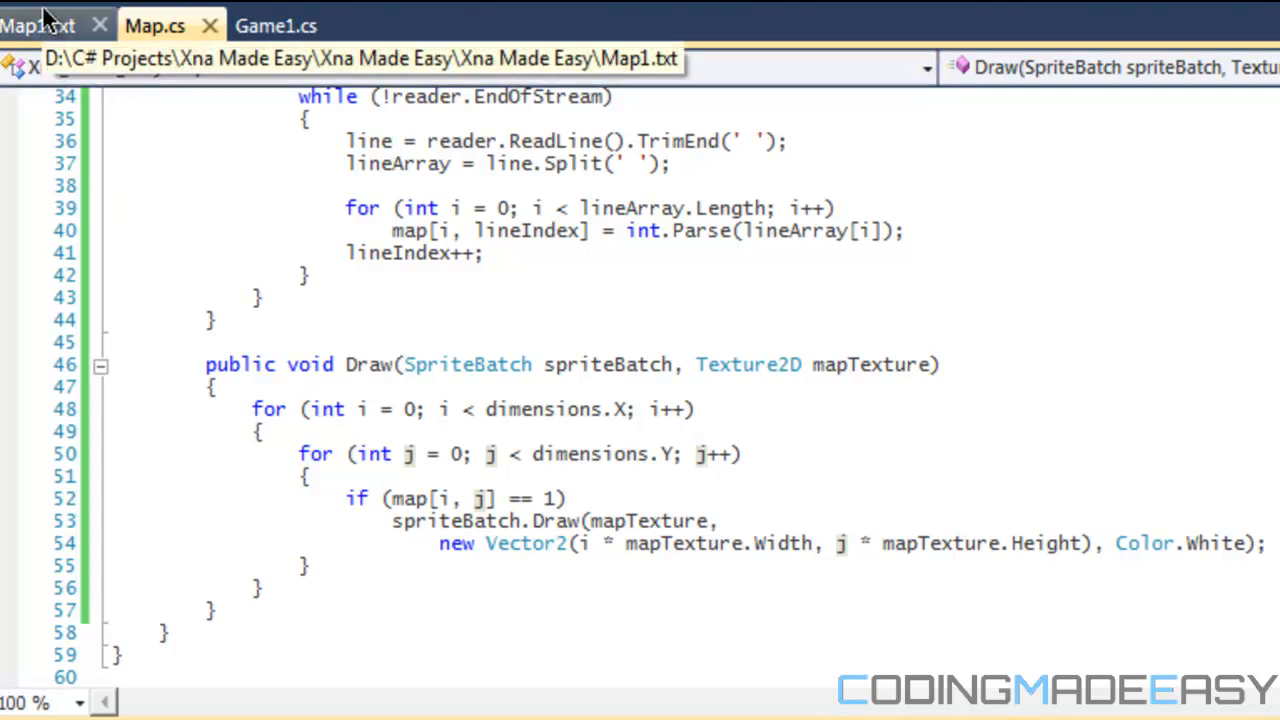
# Step: Remove the '10 10' dimensions header line from Map1.txt and save it
pyautogui.click(38, 24)
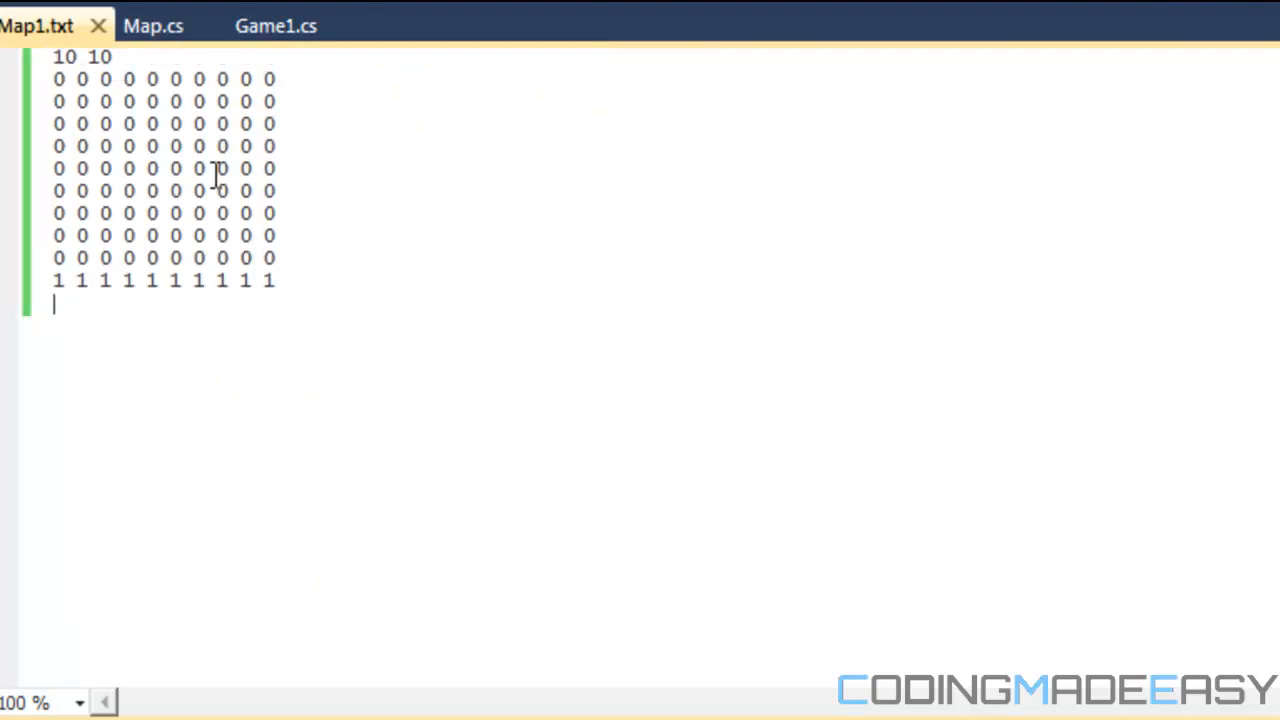
pyautogui.doubleClick(64, 56)
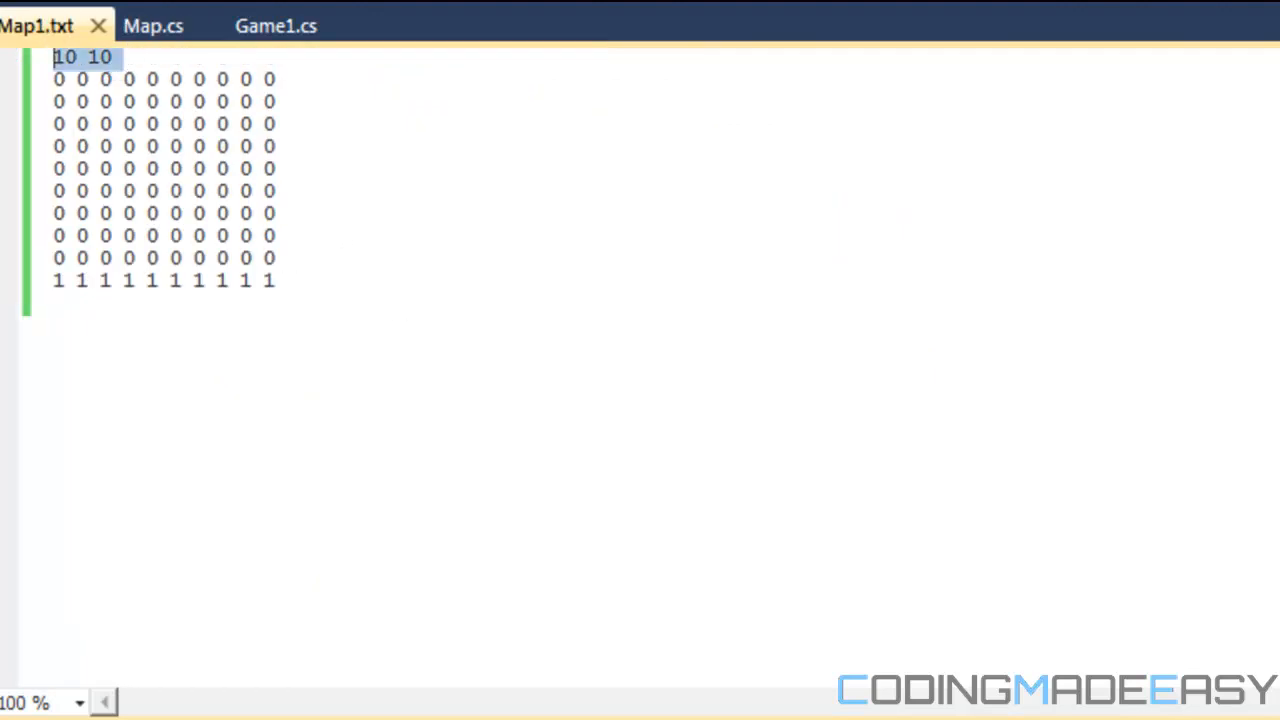
pyautogui.moveTo(20, 84)
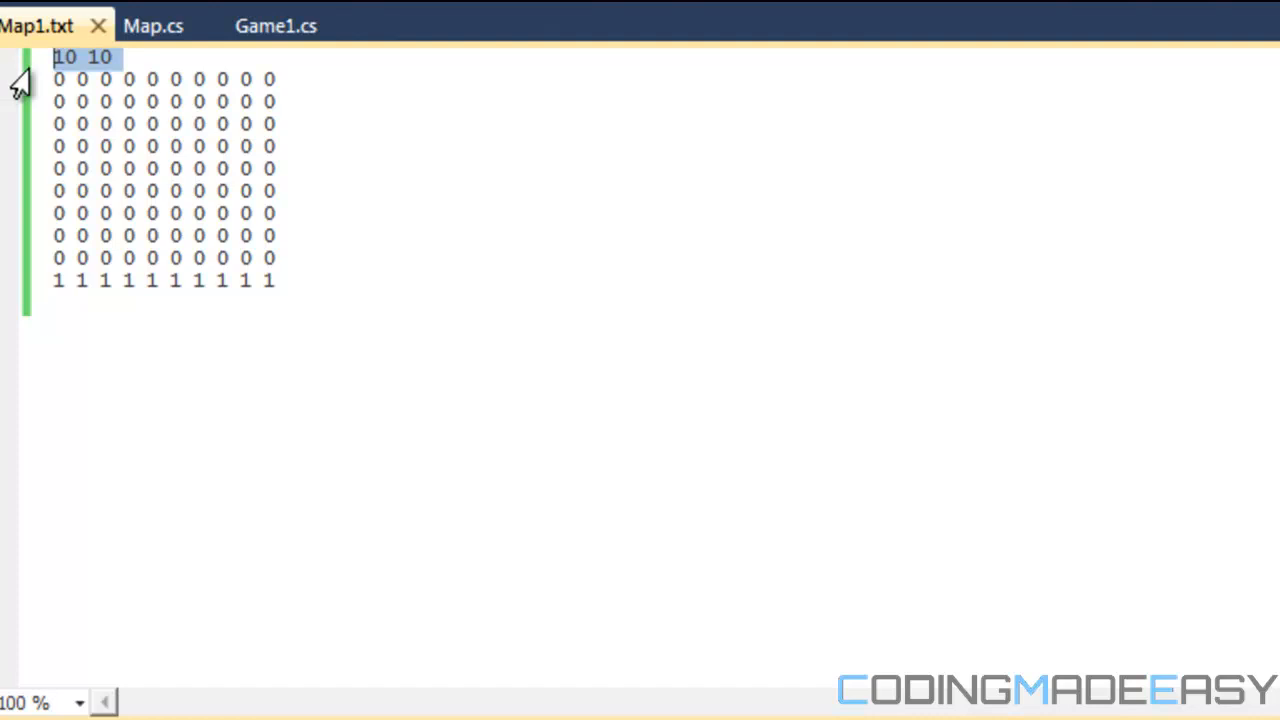
pyautogui.press('Delete')
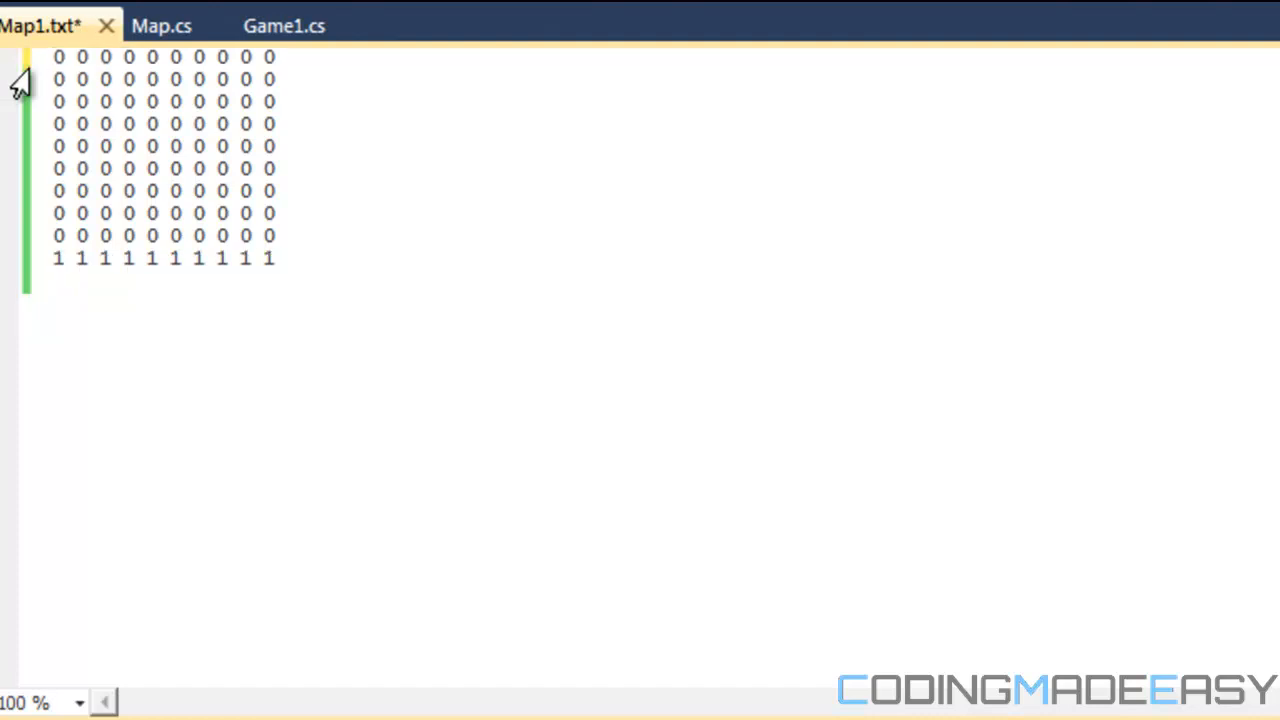
pyautogui.press('ctrl+s')
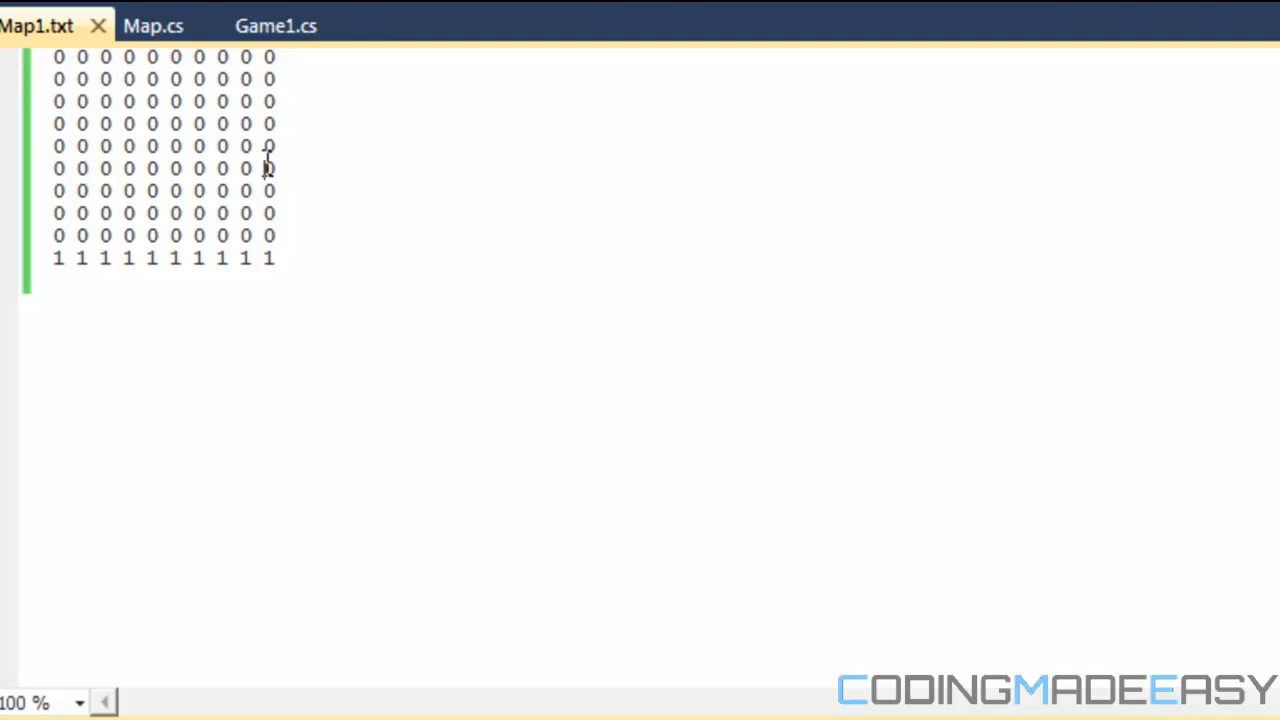
pyautogui.moveTo(220, 112)
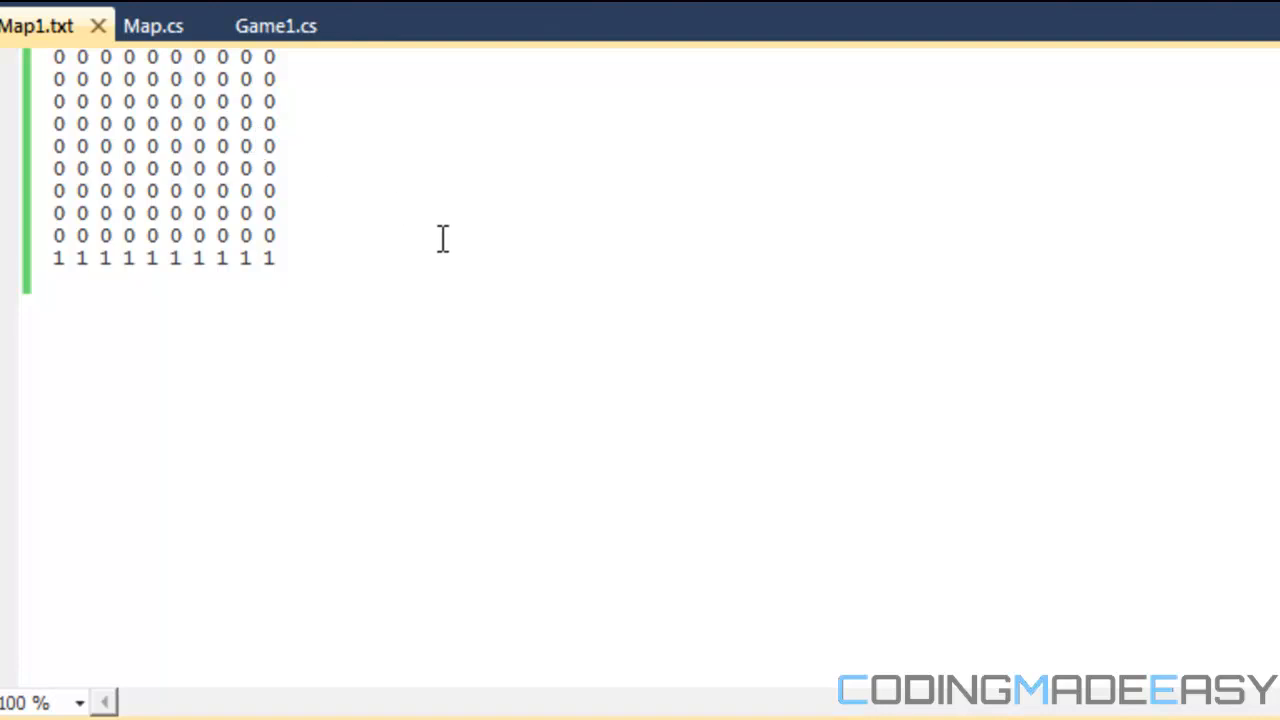
pyautogui.moveTo(406, 186)
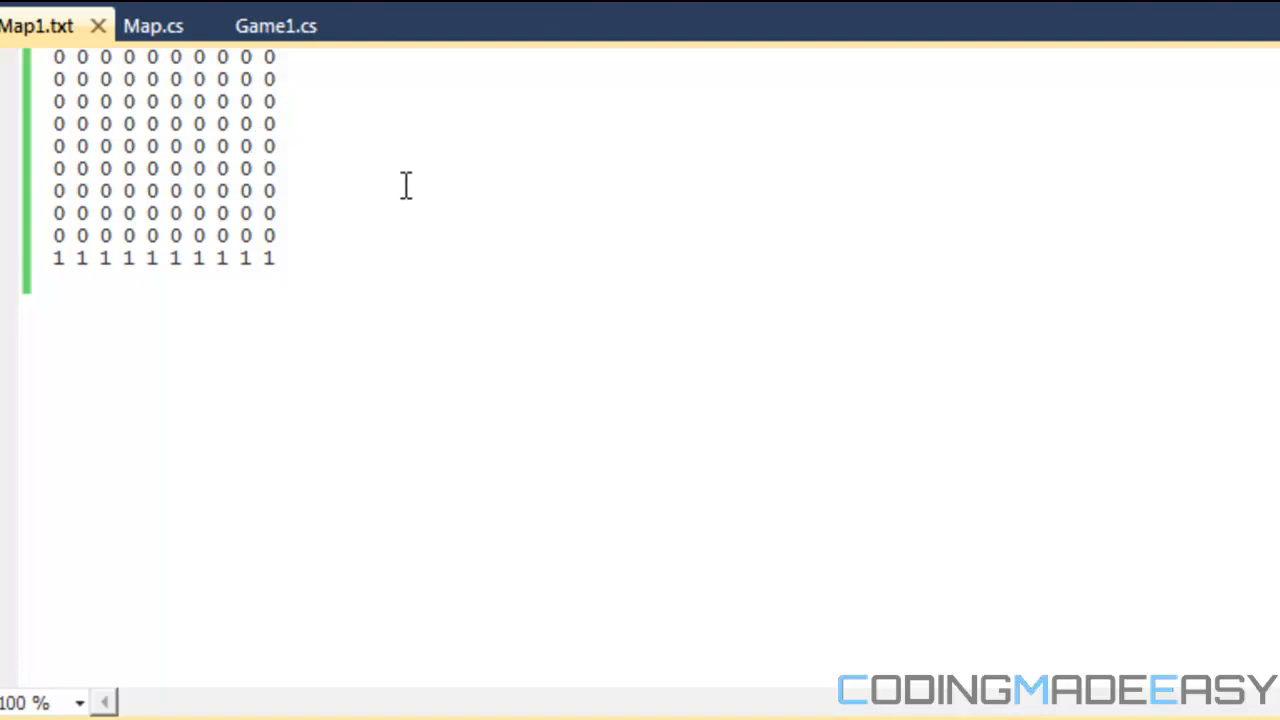
pyautogui.moveTo(352, 170)
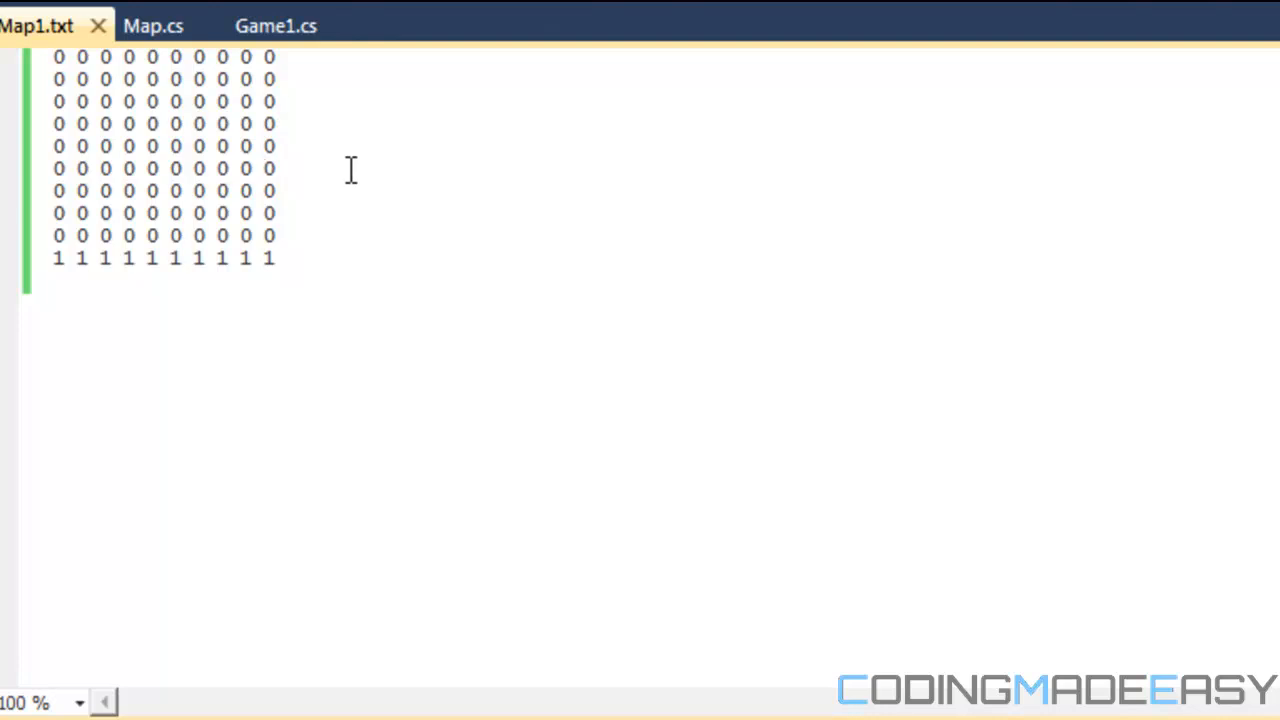
pyautogui.click(264, 168)
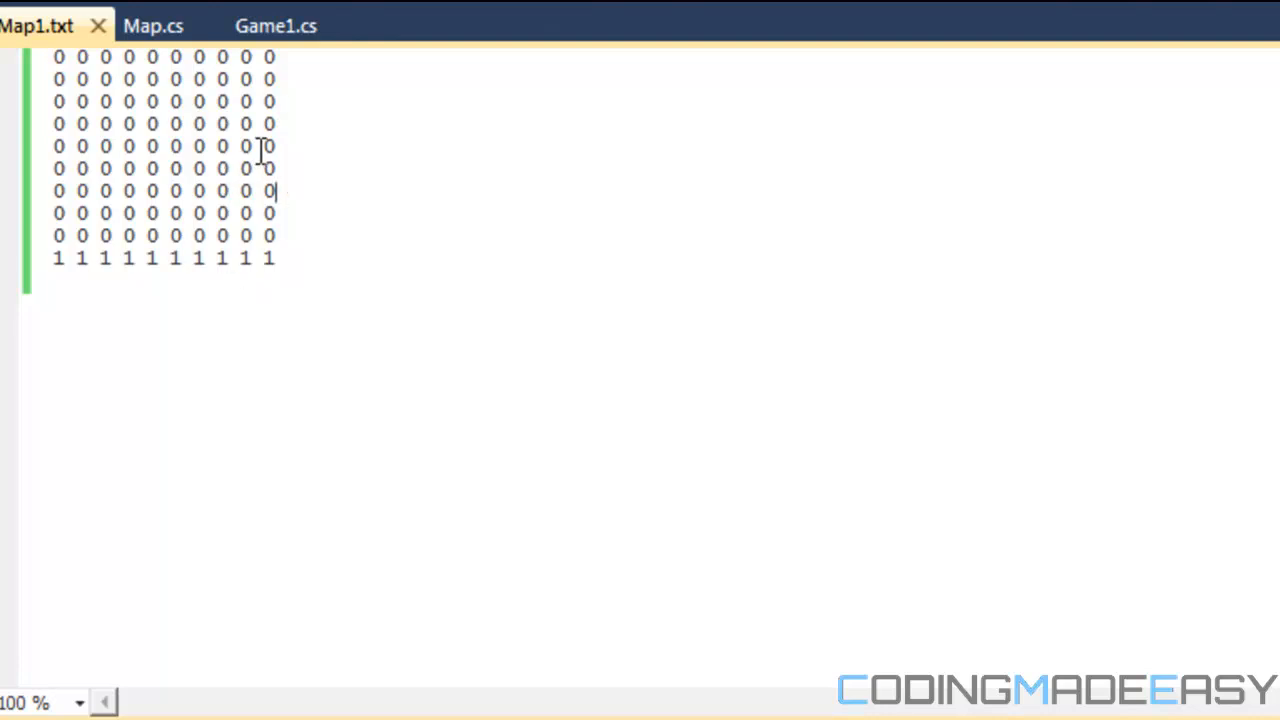
pyautogui.moveTo(284, 70)
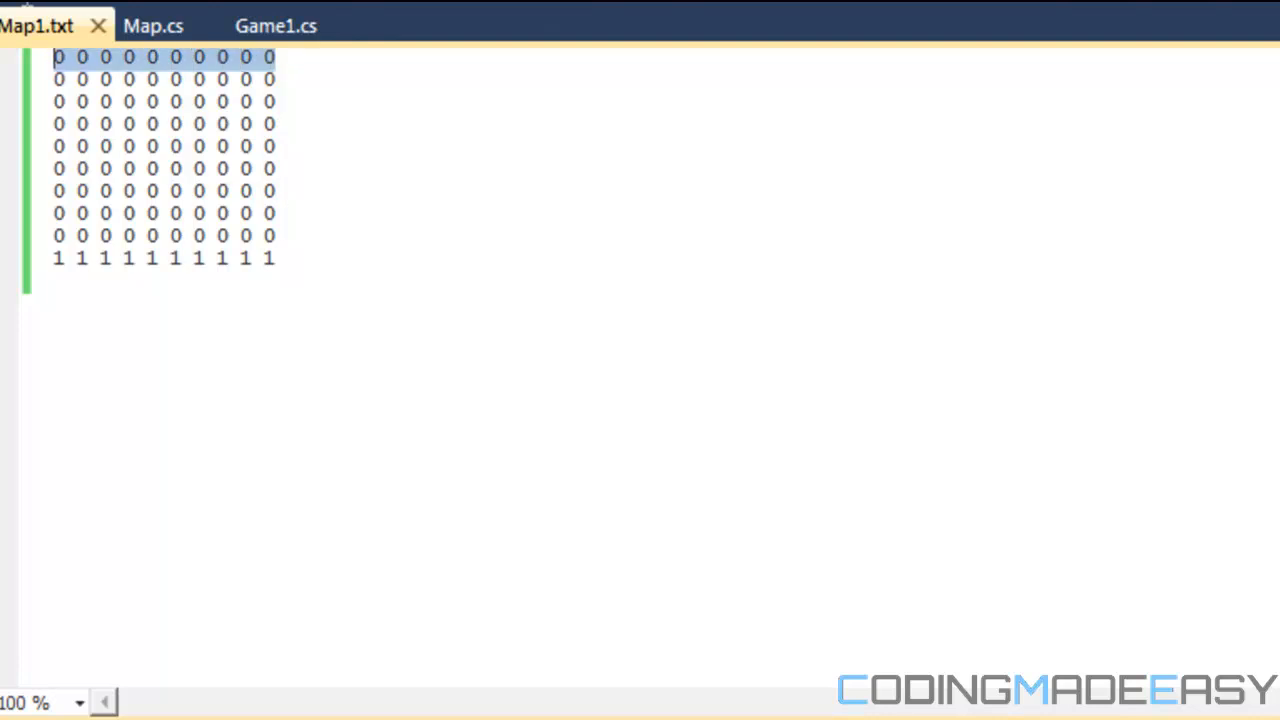
pyautogui.moveTo(300, 228)
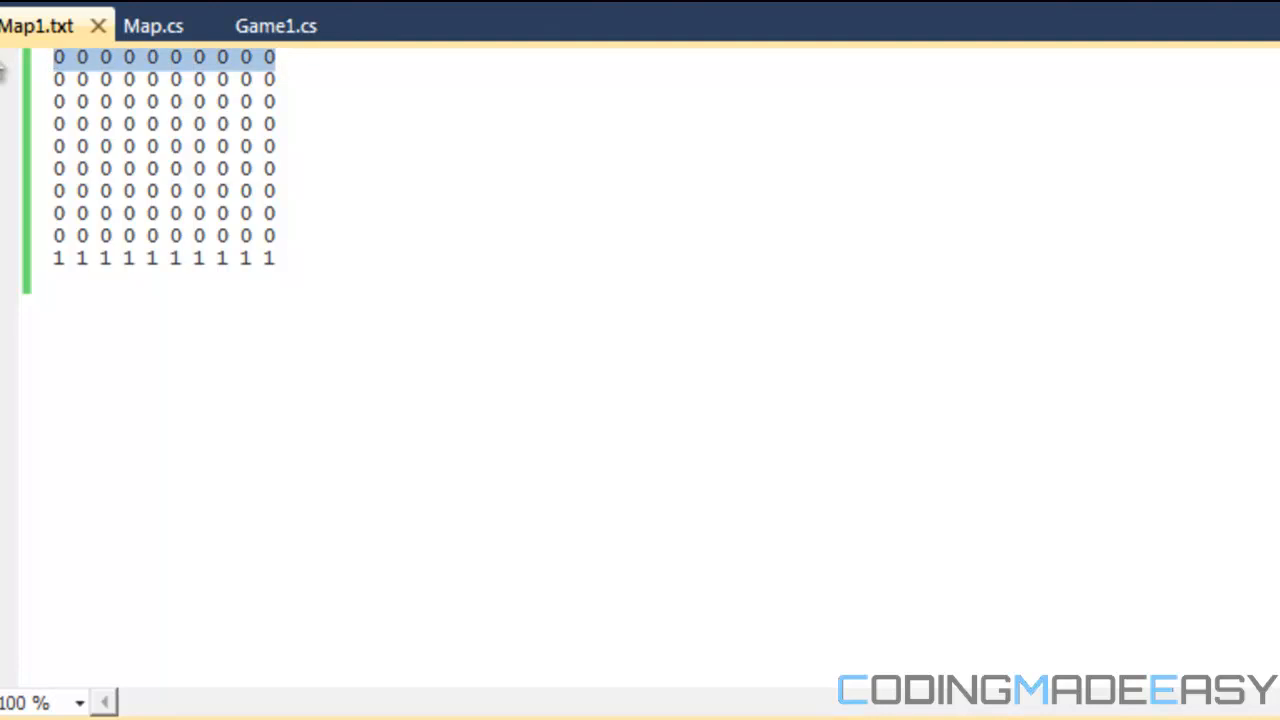
pyautogui.moveTo(180, 56)
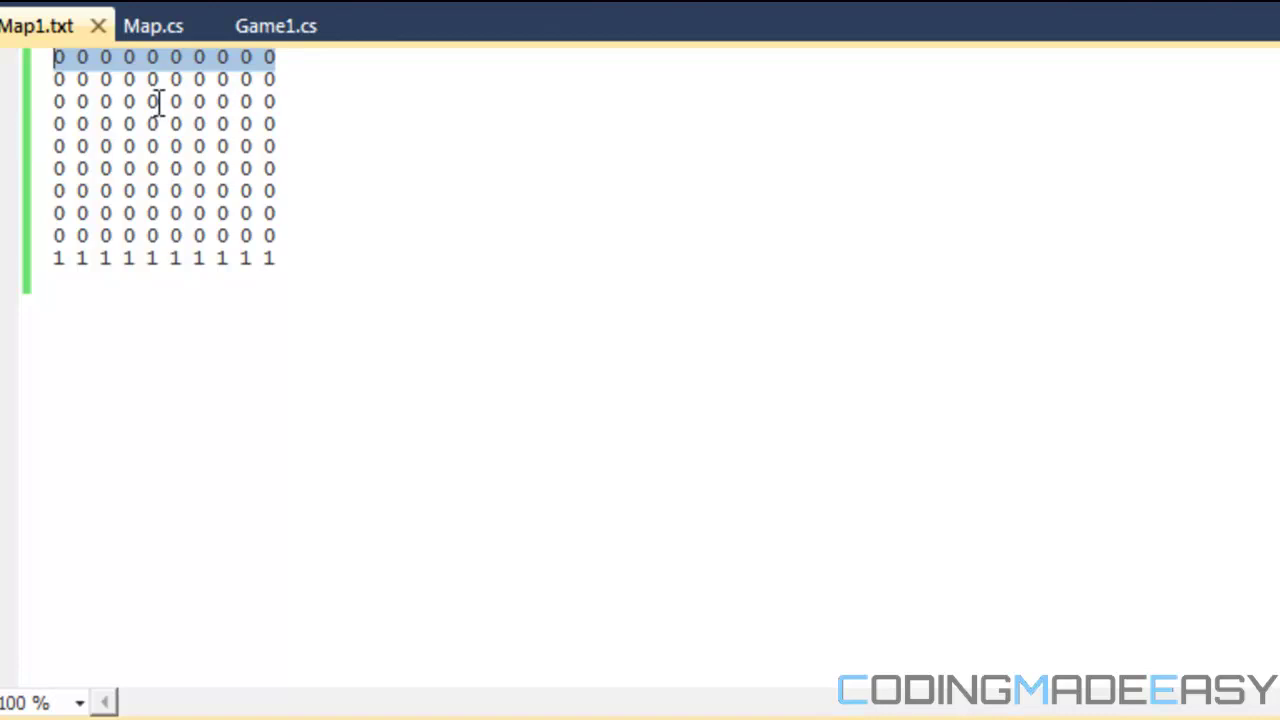
pyautogui.moveTo(304, 242)
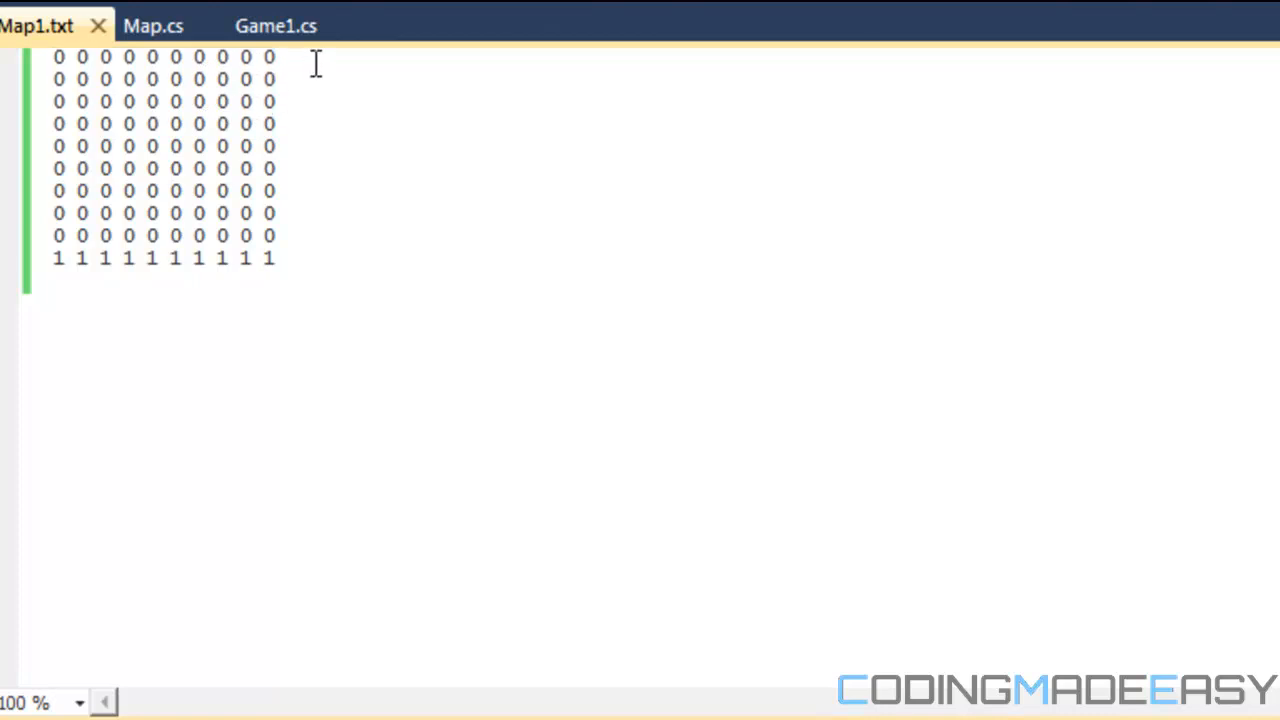
pyautogui.write('0')
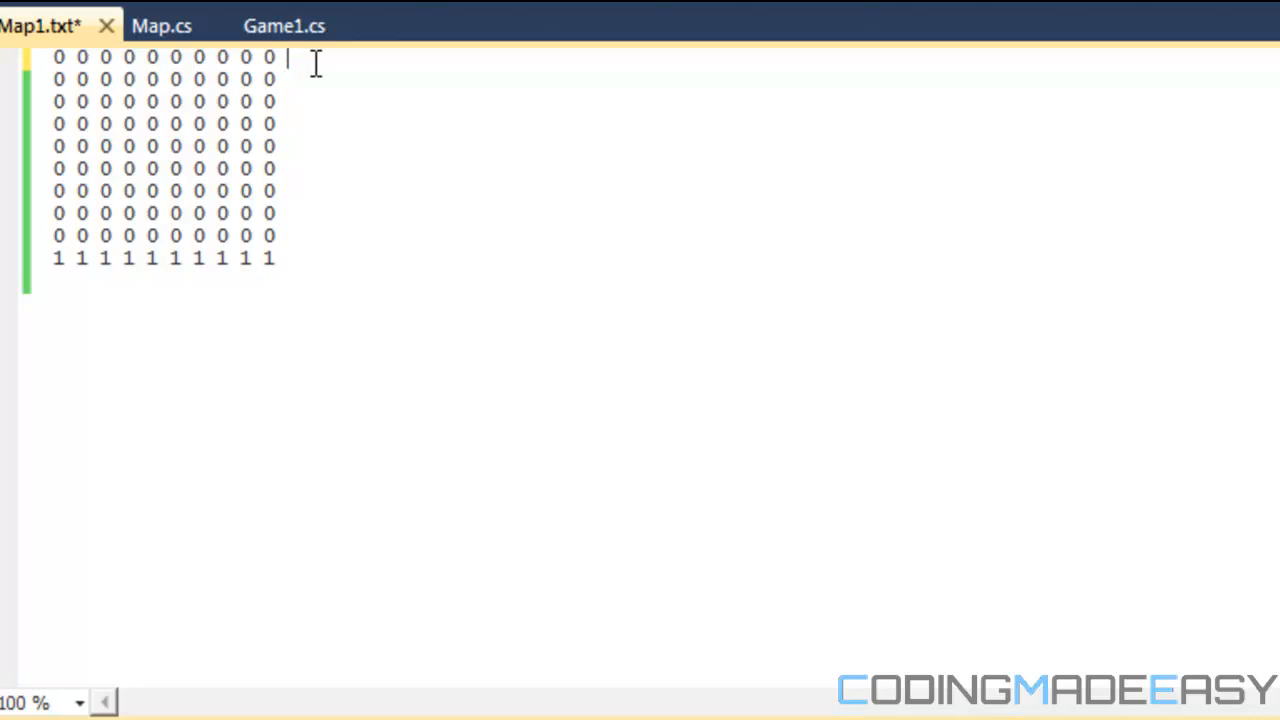
pyautogui.press('ctrl+s')
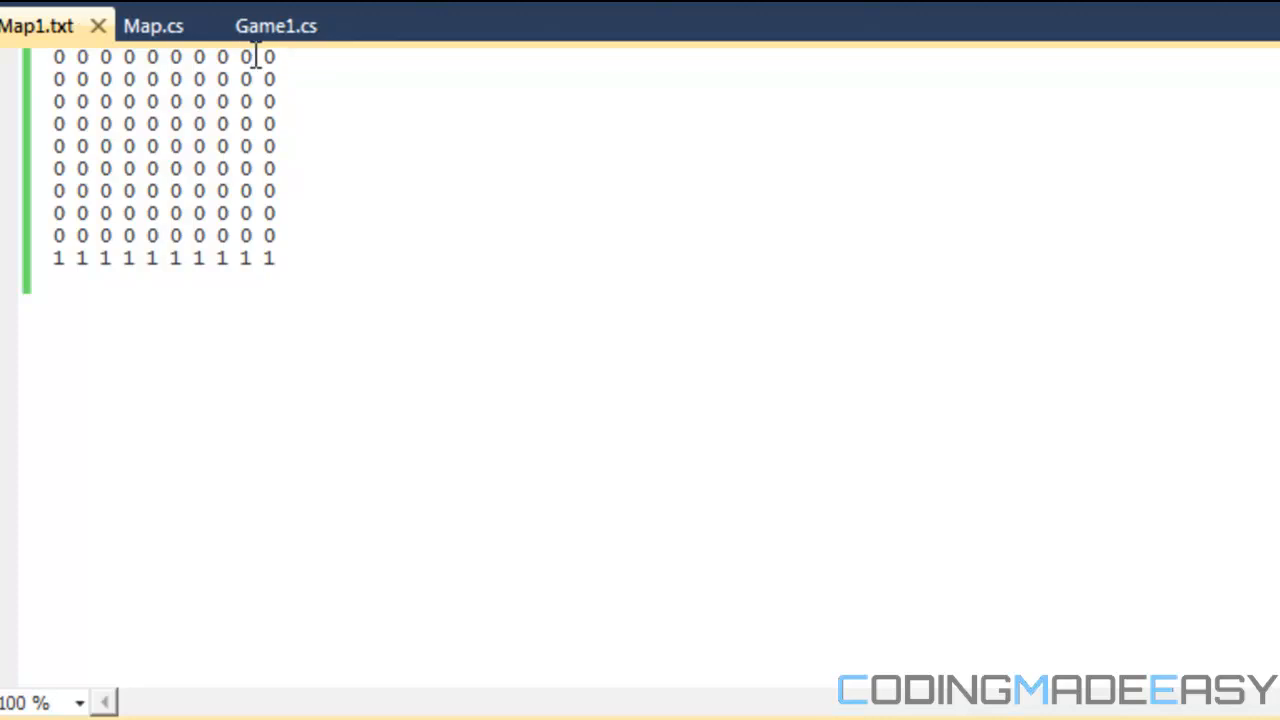
pyautogui.moveTo(380, 214)
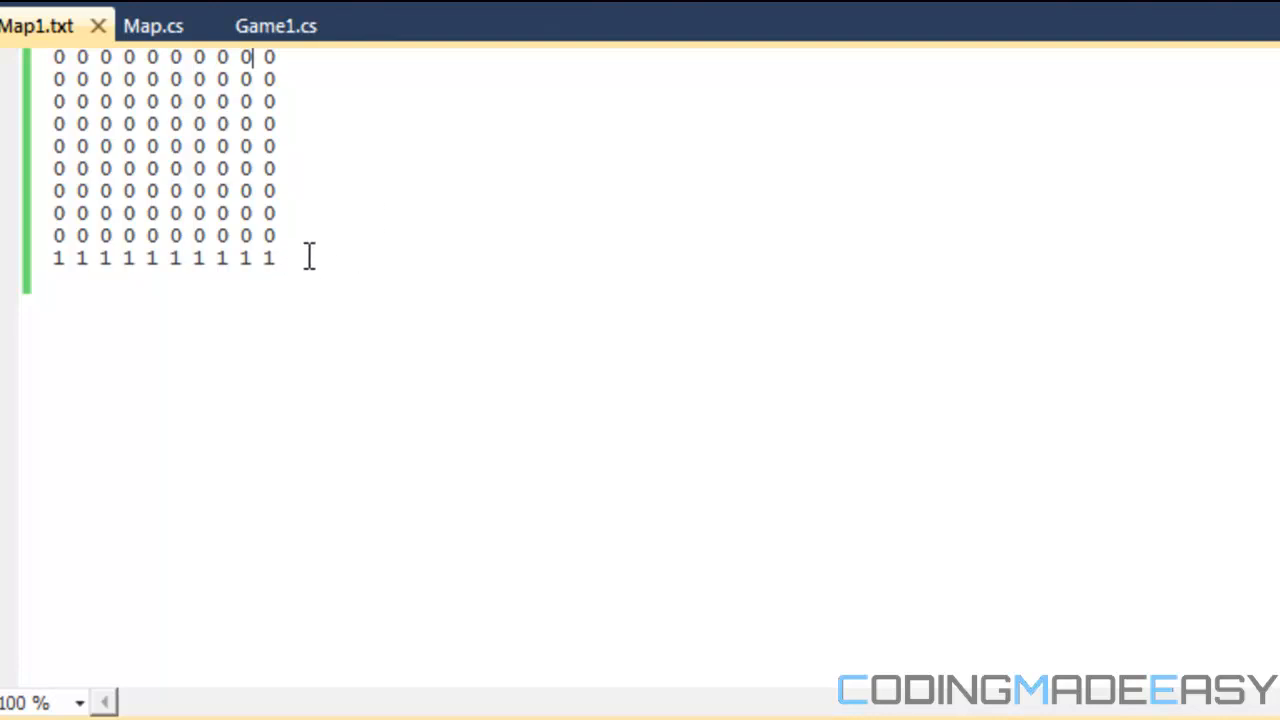
pyautogui.press('ctrl+a')
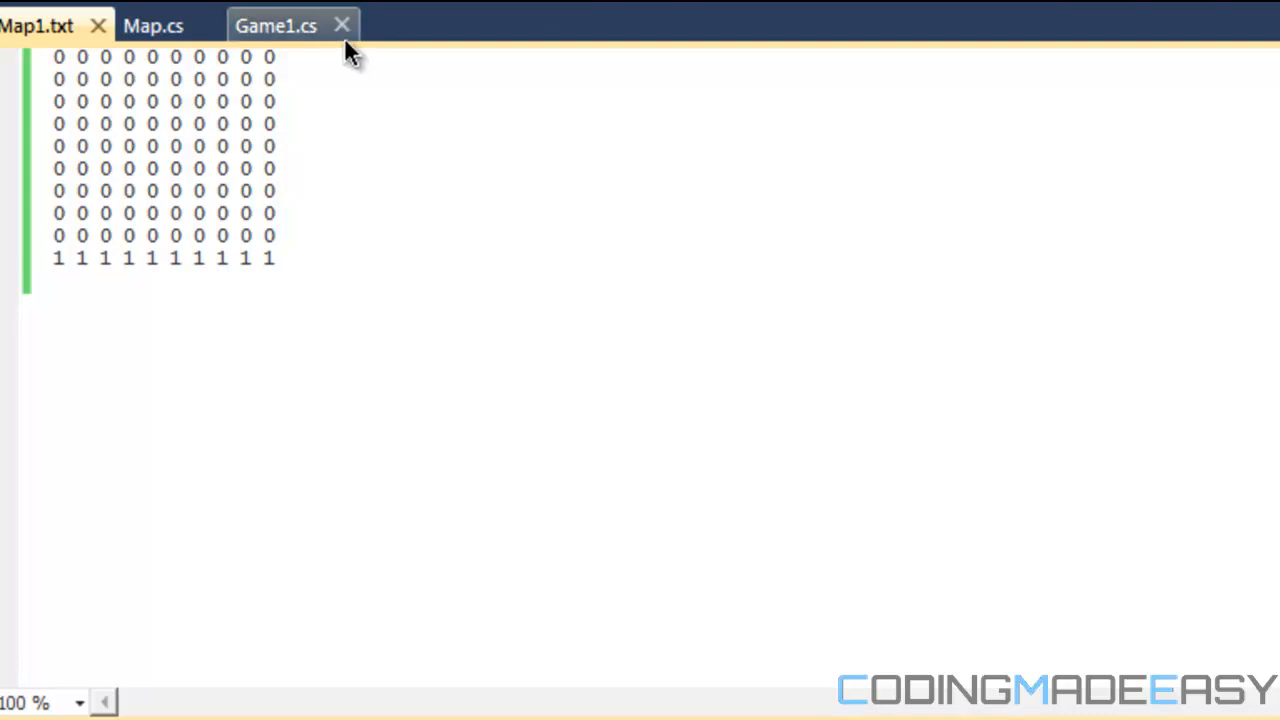
# Step: Return to Map.cs and bring the LoadContent method into view
pyautogui.click(152, 24)
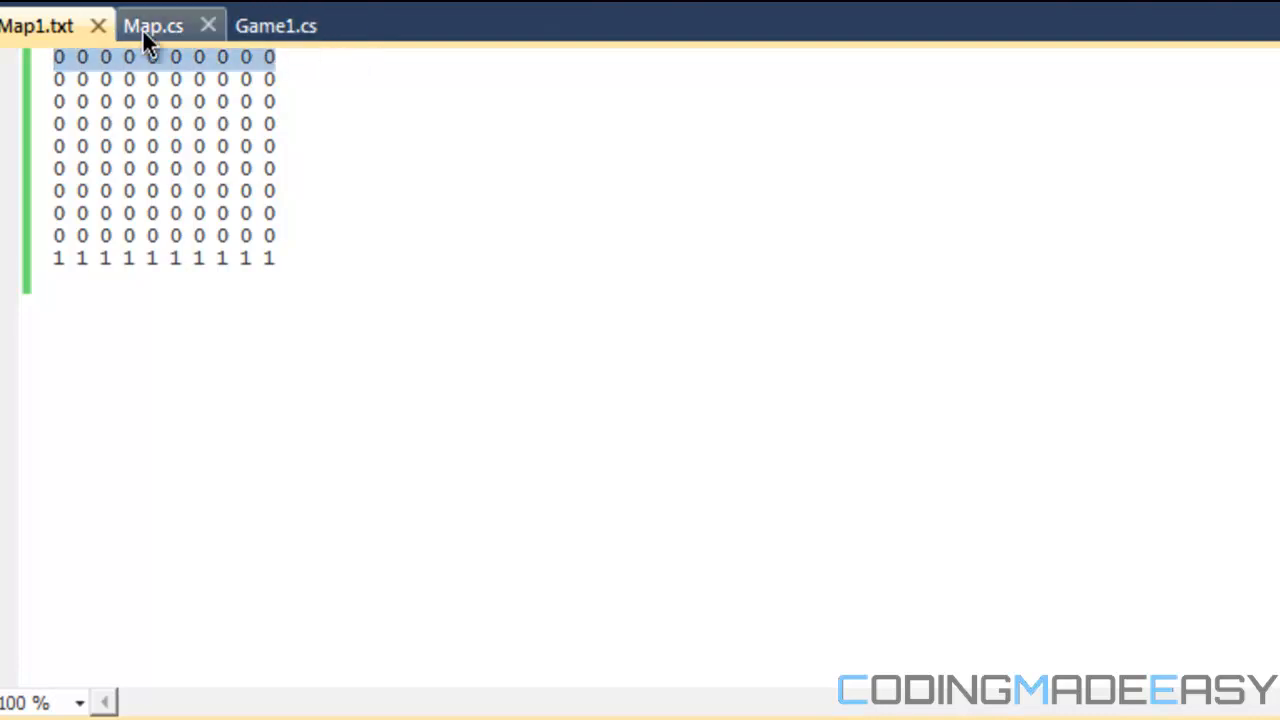
pyautogui.click(152, 24)
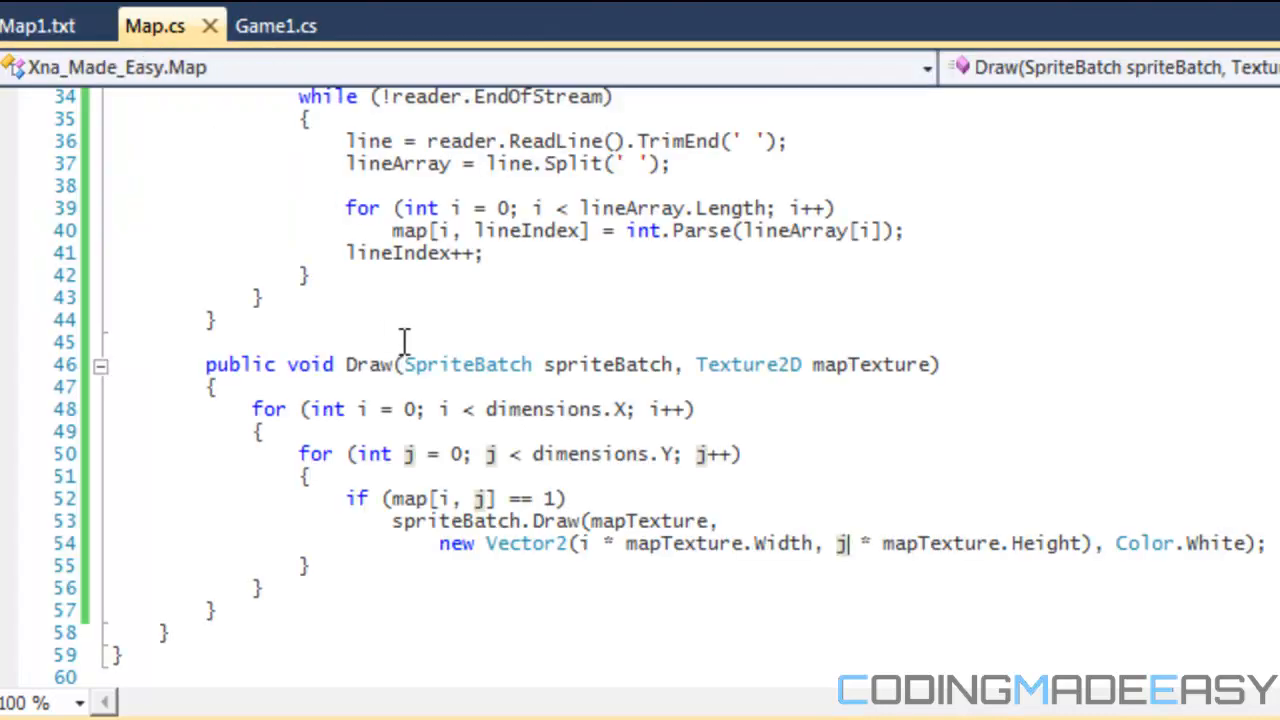
pyautogui.scroll(3)
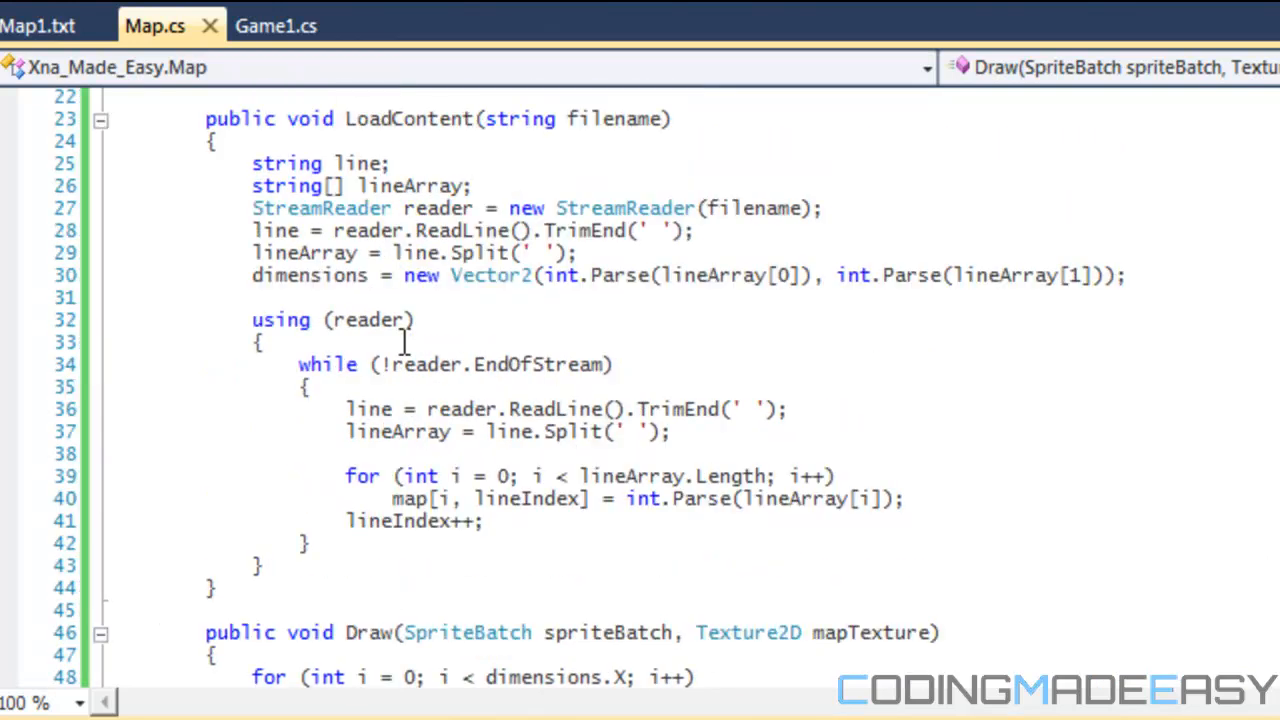
pyautogui.moveTo(512, 432)
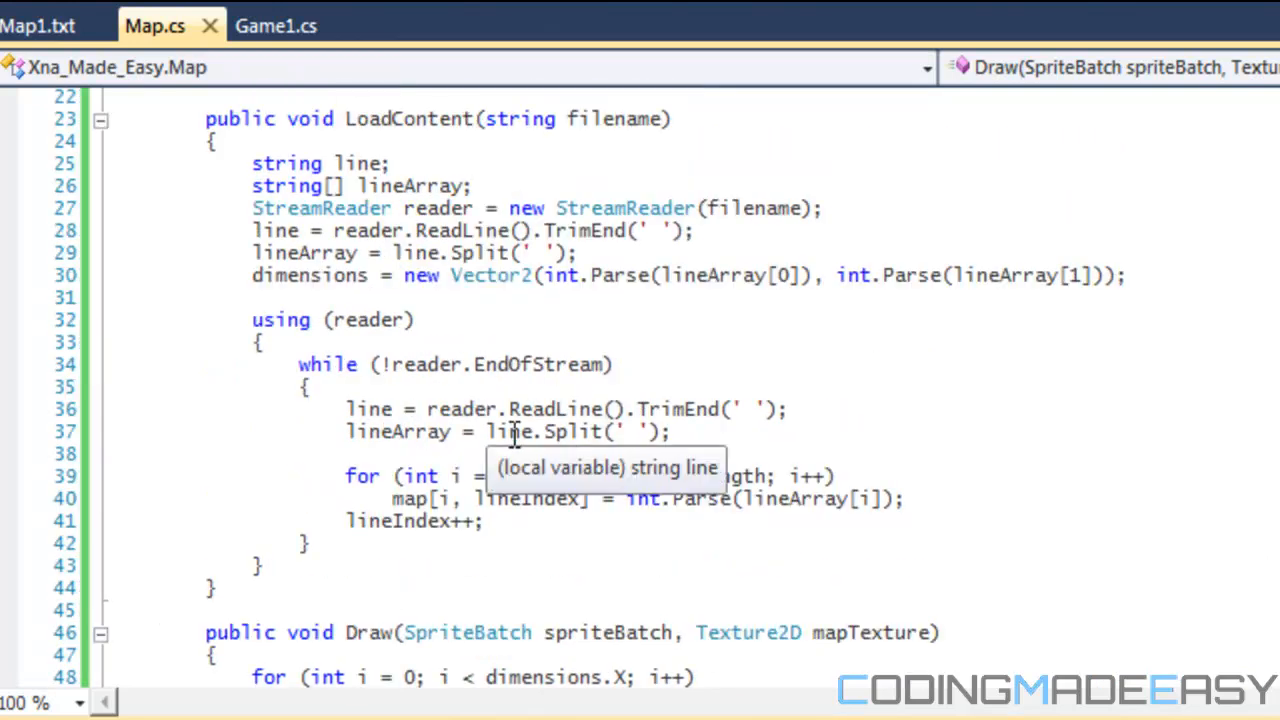
pyautogui.moveTo(798, 360)
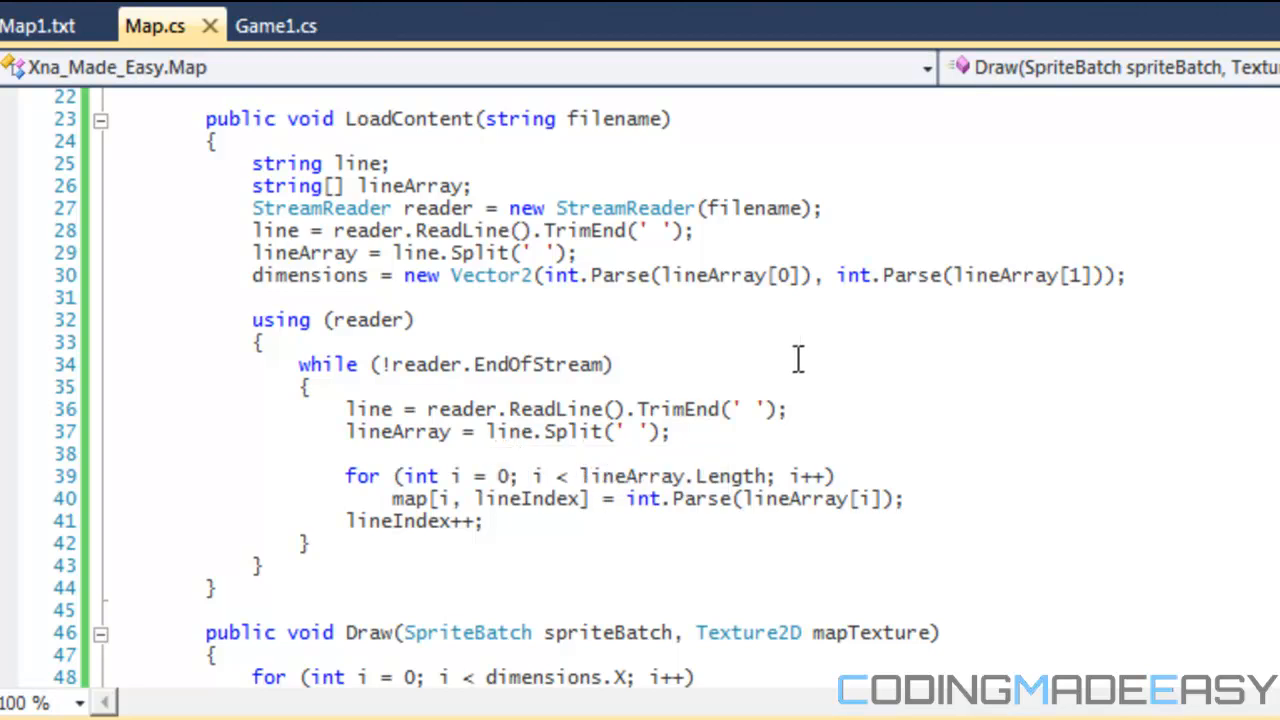
pyautogui.moveTo(430, 338)
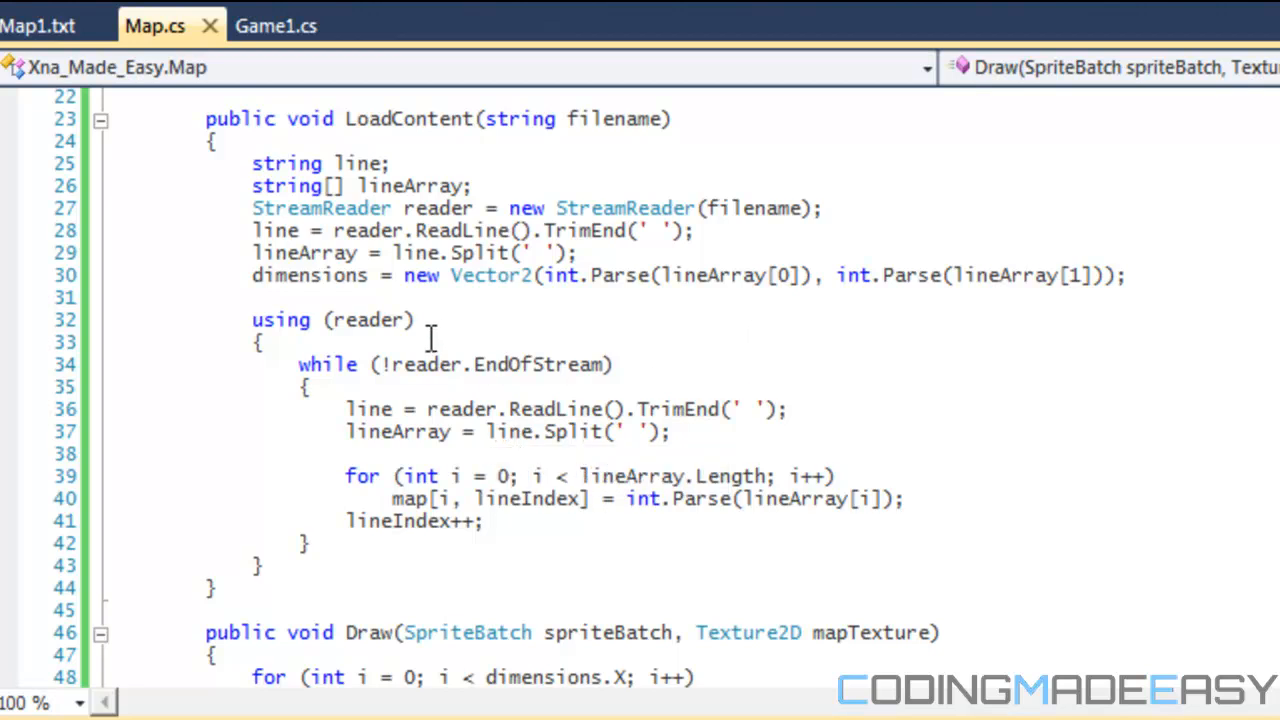
pyautogui.moveTo(512, 238)
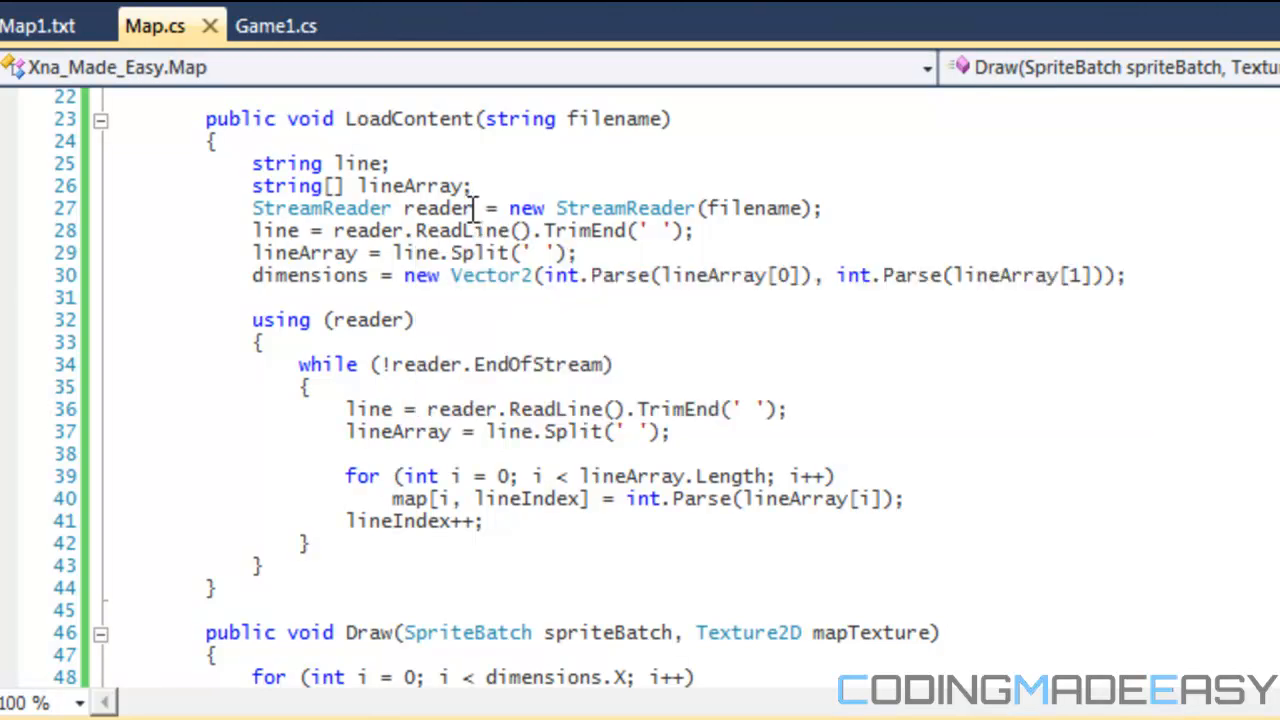
pyautogui.moveTo(630, 264)
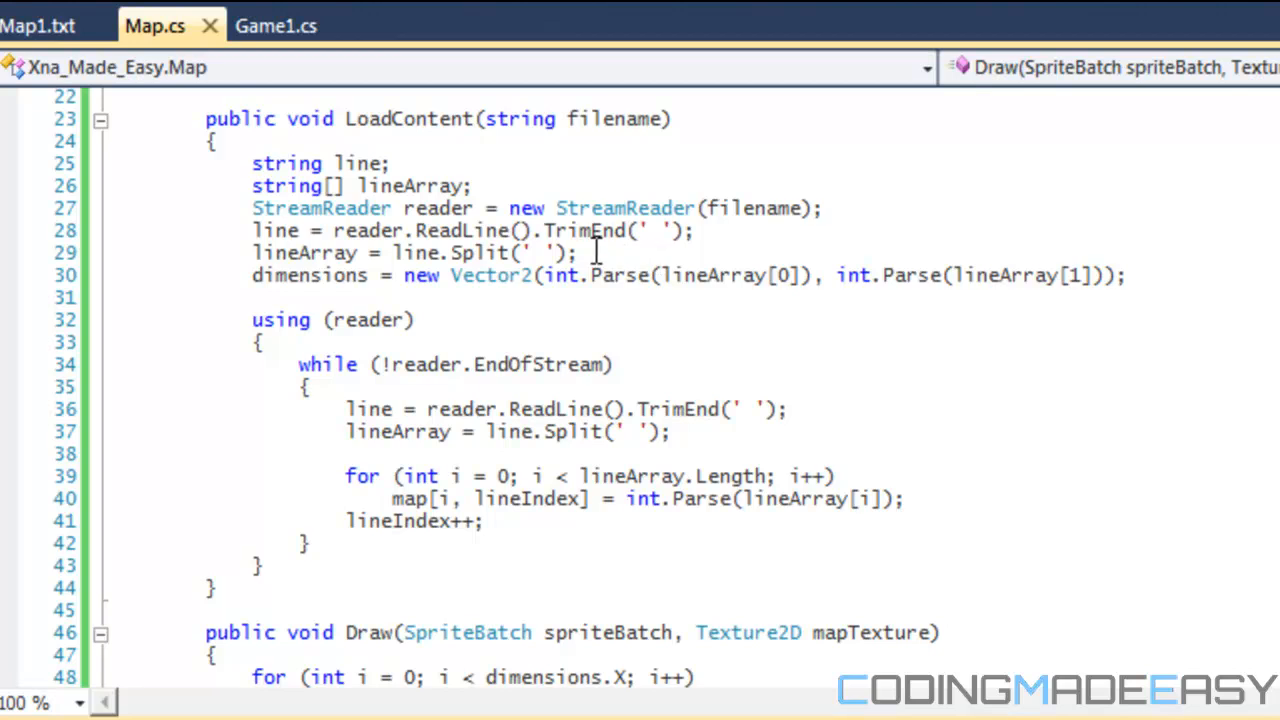
pyautogui.moveTo(598, 252)
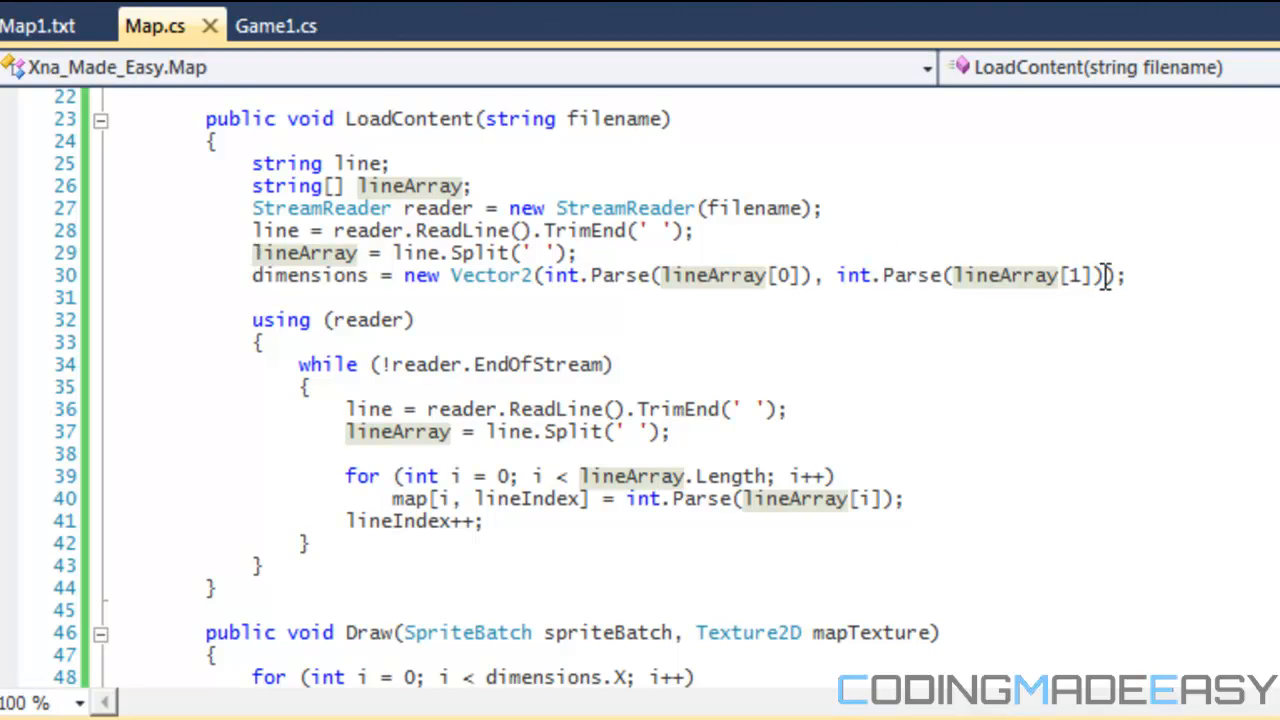
# Step: Replace the split-and-parse lines with dimensions.X = line.Length; and reader.Close();
pyautogui.moveTo(256, 252); pyautogui.dragTo(1124, 276)
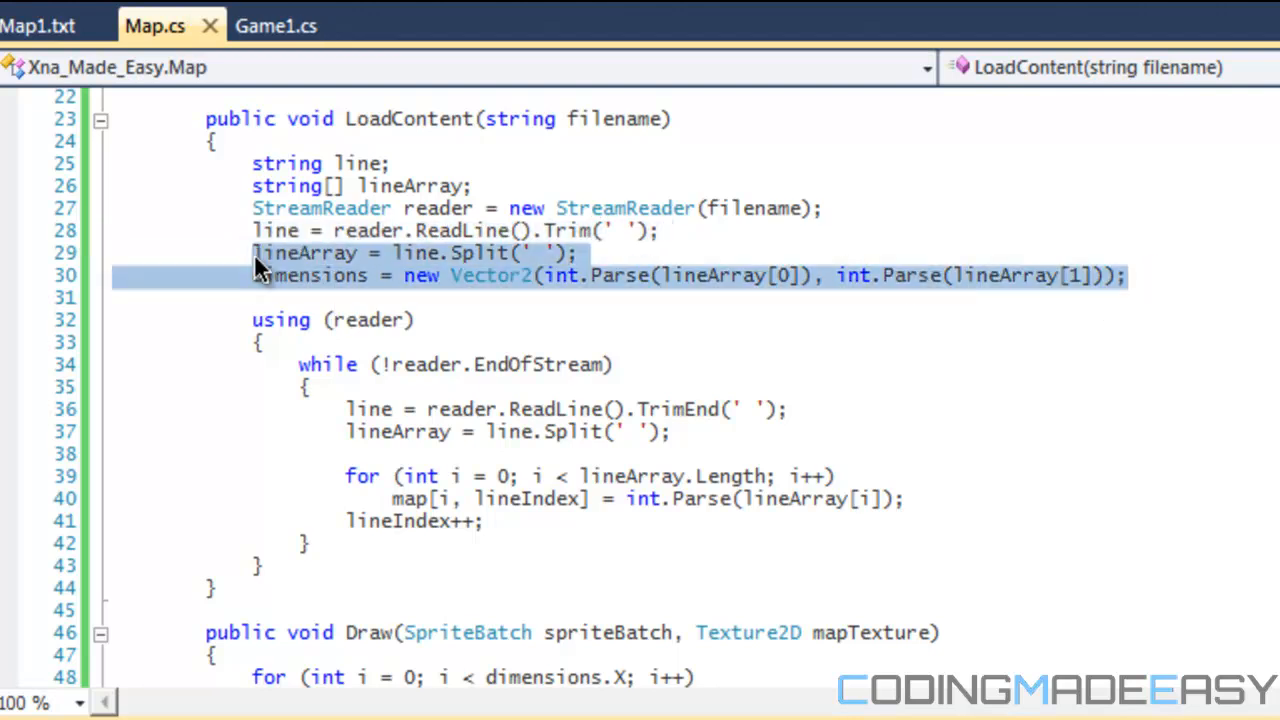
pyautogui.write('dimensions.X =')
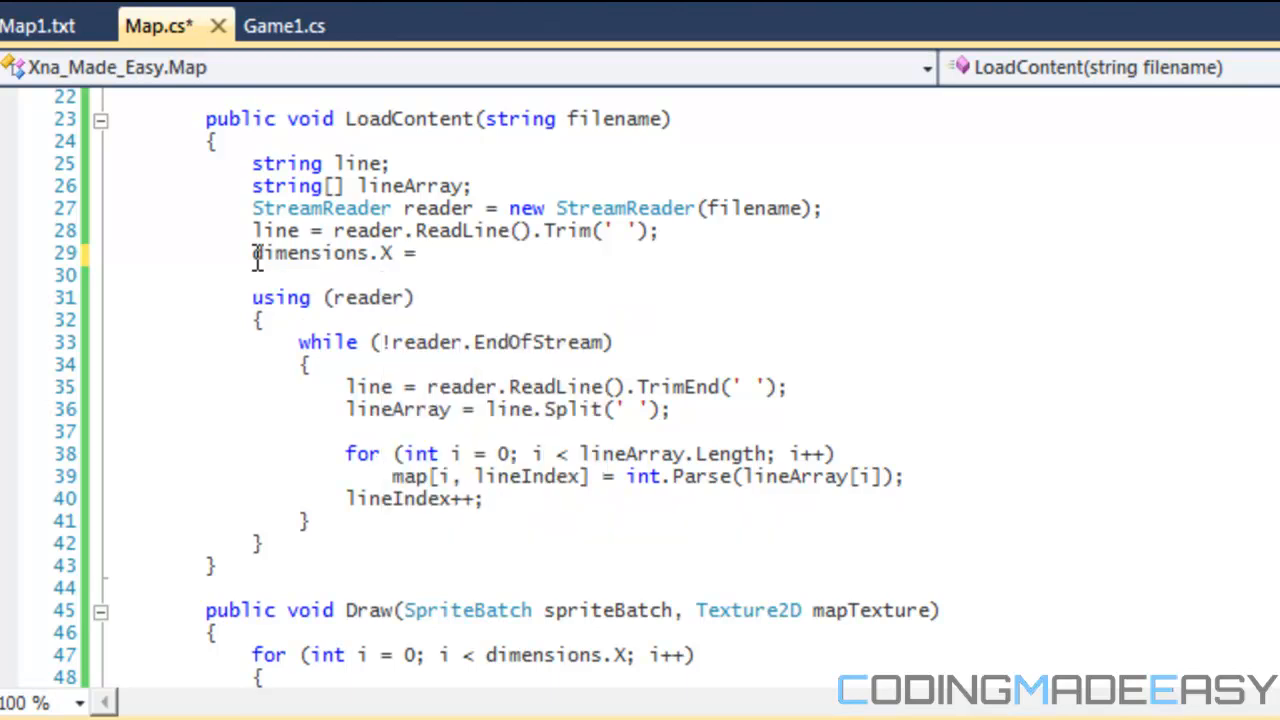
pyautogui.write('line.Length;')
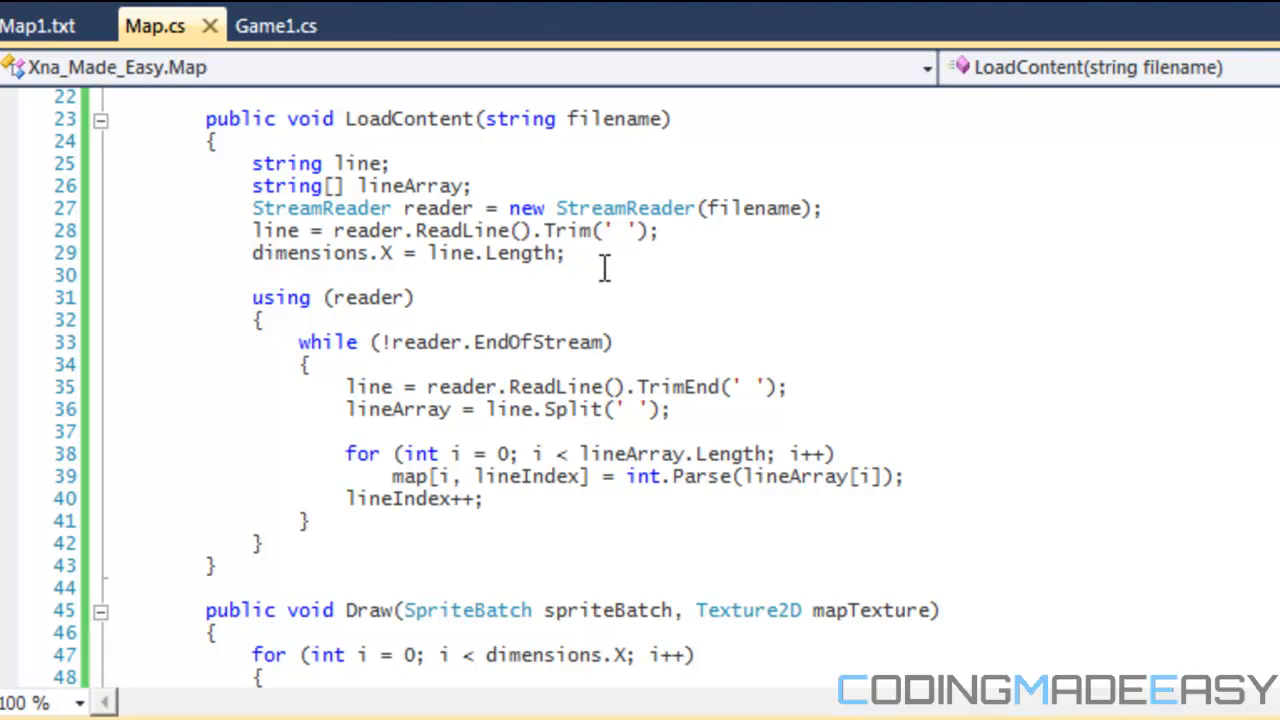
pyautogui.write('reader.Close();')
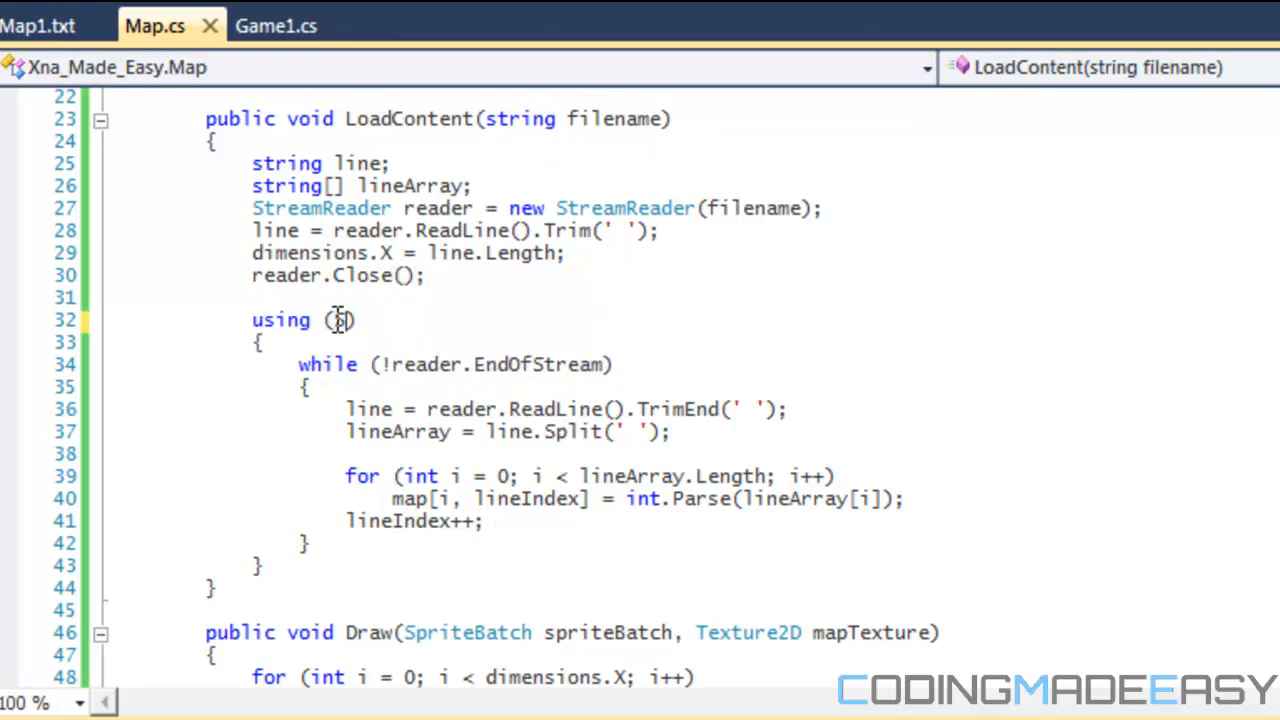
# Step: Make the using statement declare StreamReader read = new StreamReader(filename)
pyautogui.write('Strea')
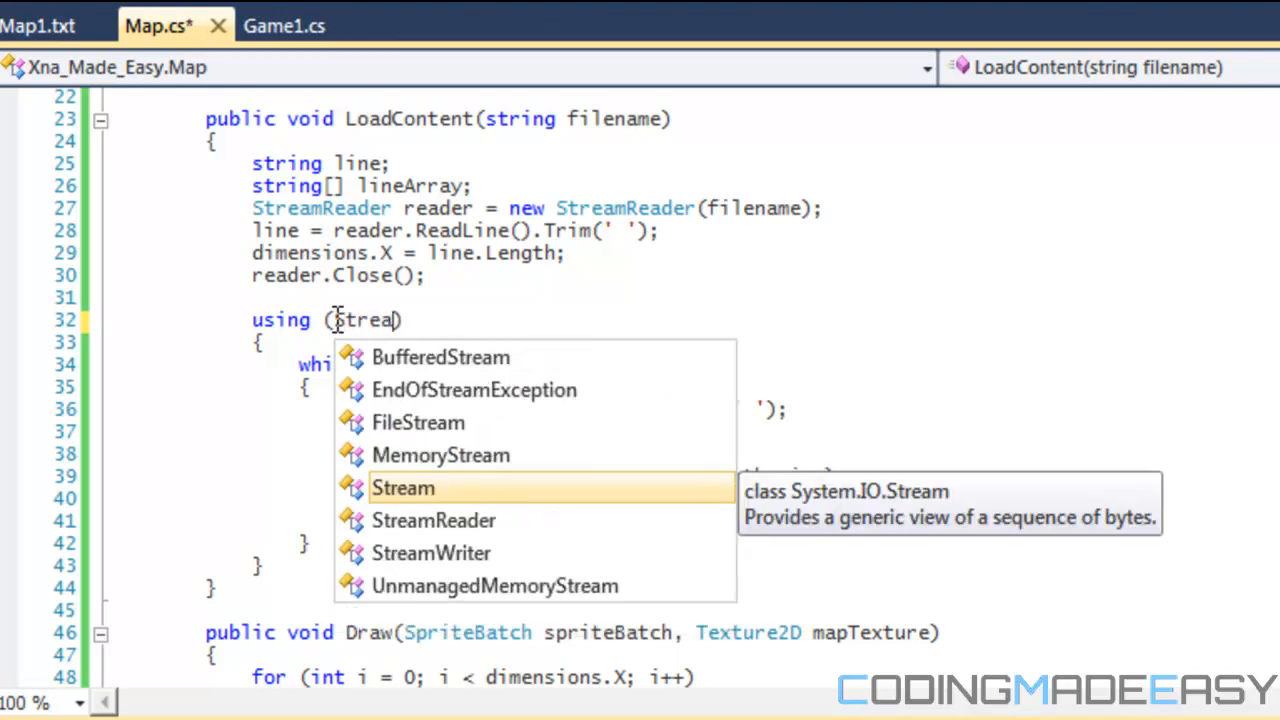
pyautogui.click(36, 24)
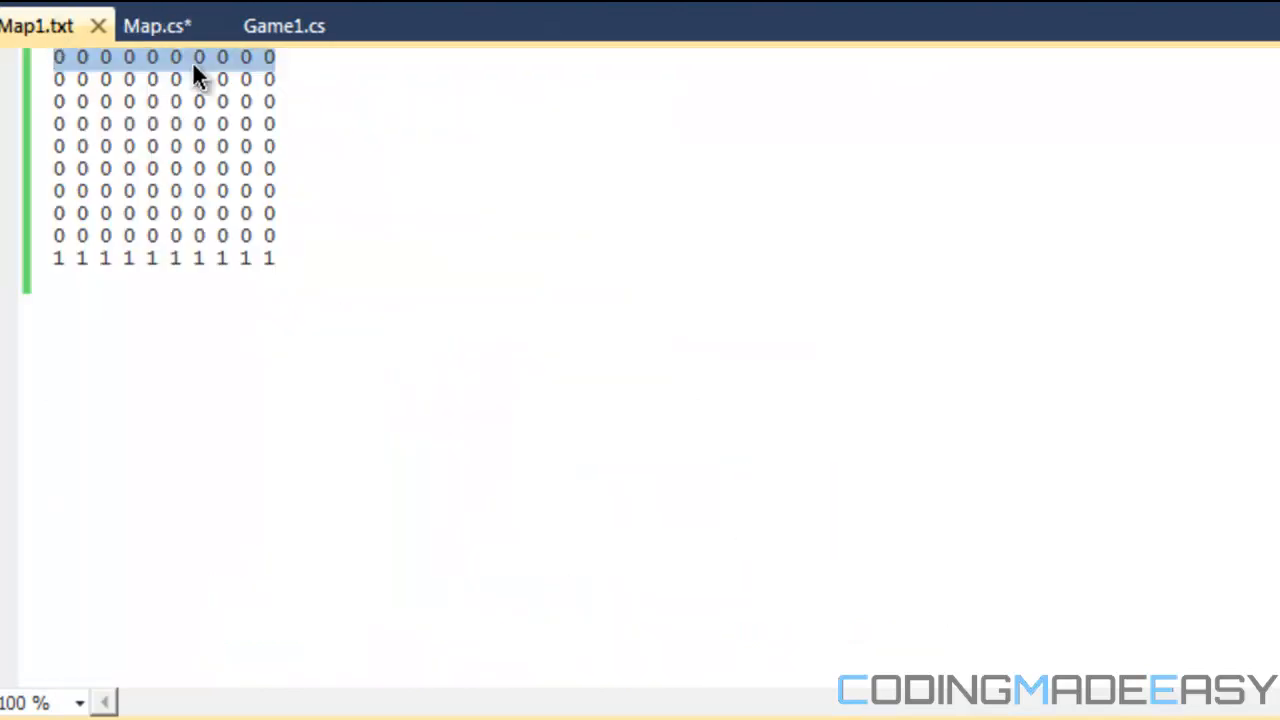
pyautogui.moveTo(18, 64)
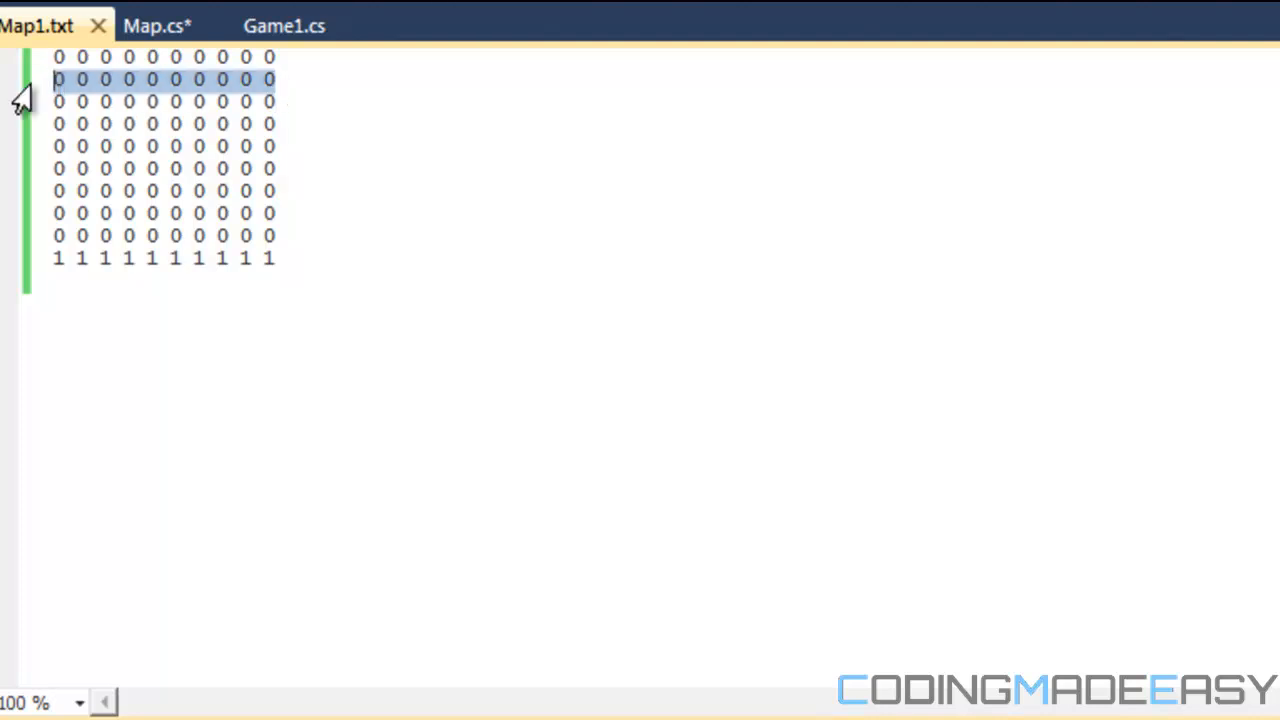
pyautogui.moveTo(148, 24)
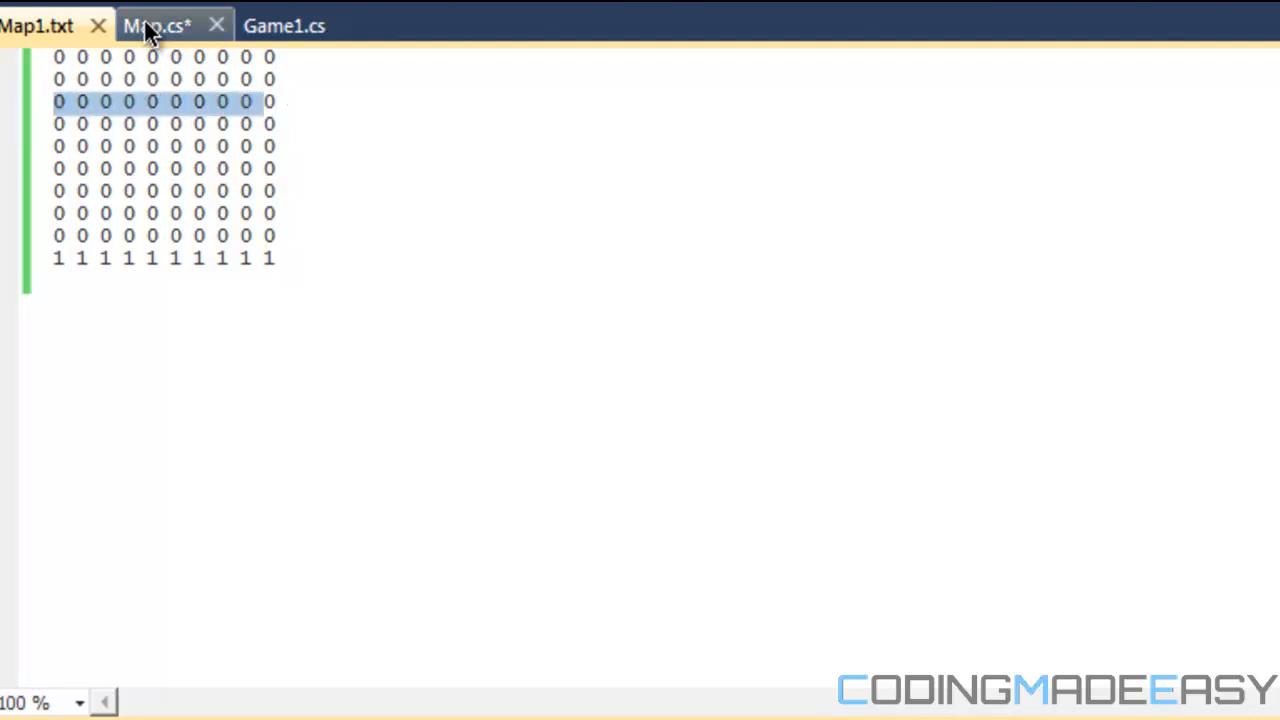
pyautogui.click(156, 24)
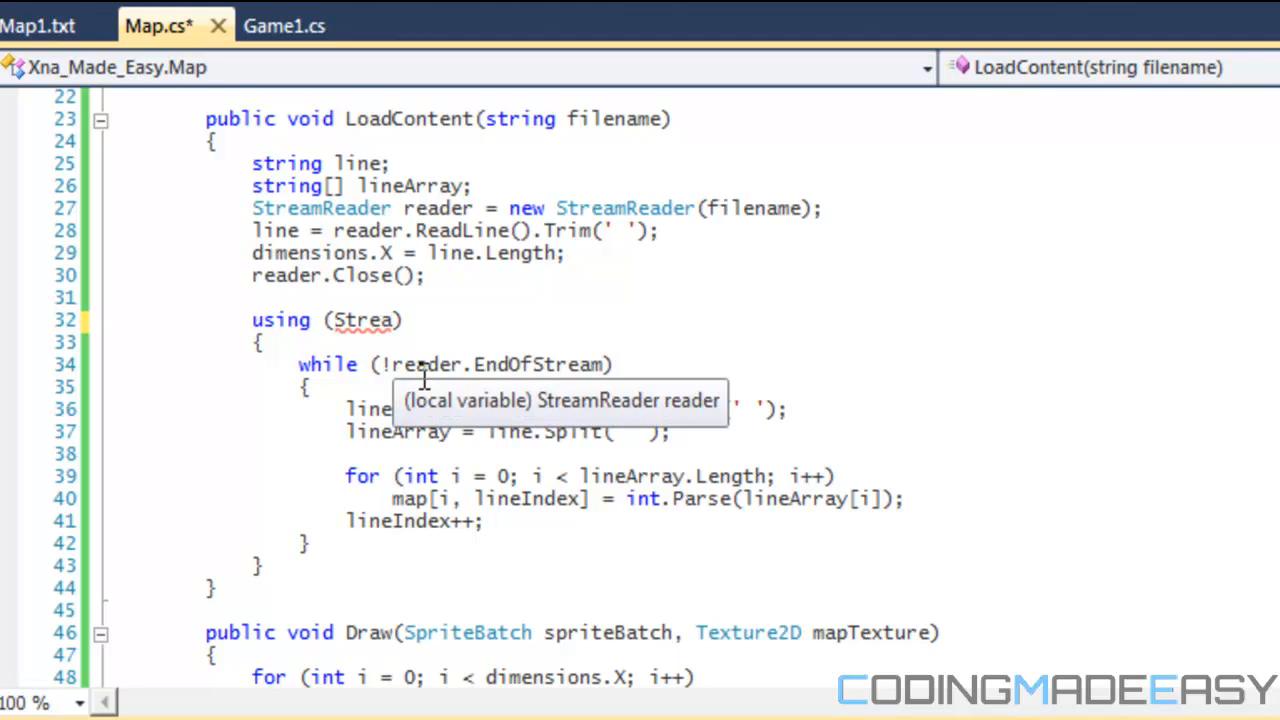
pyautogui.moveTo(420, 376)
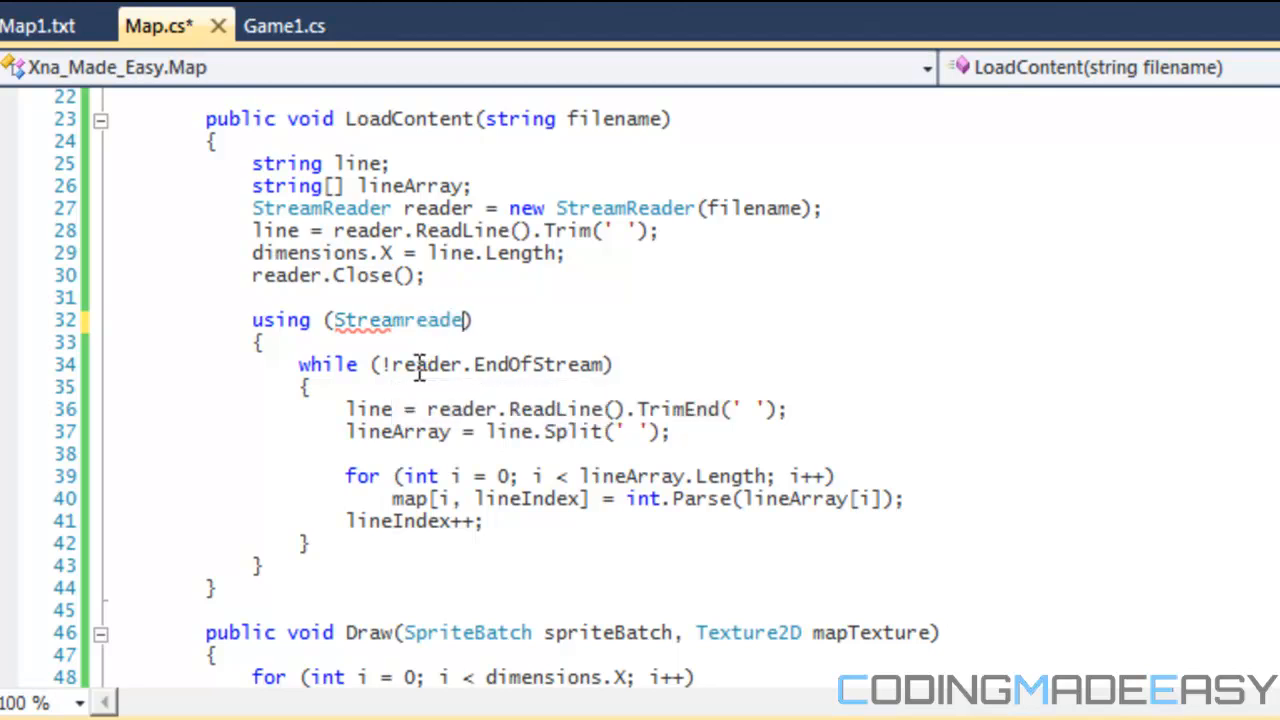
pyautogui.press('BackSpace')
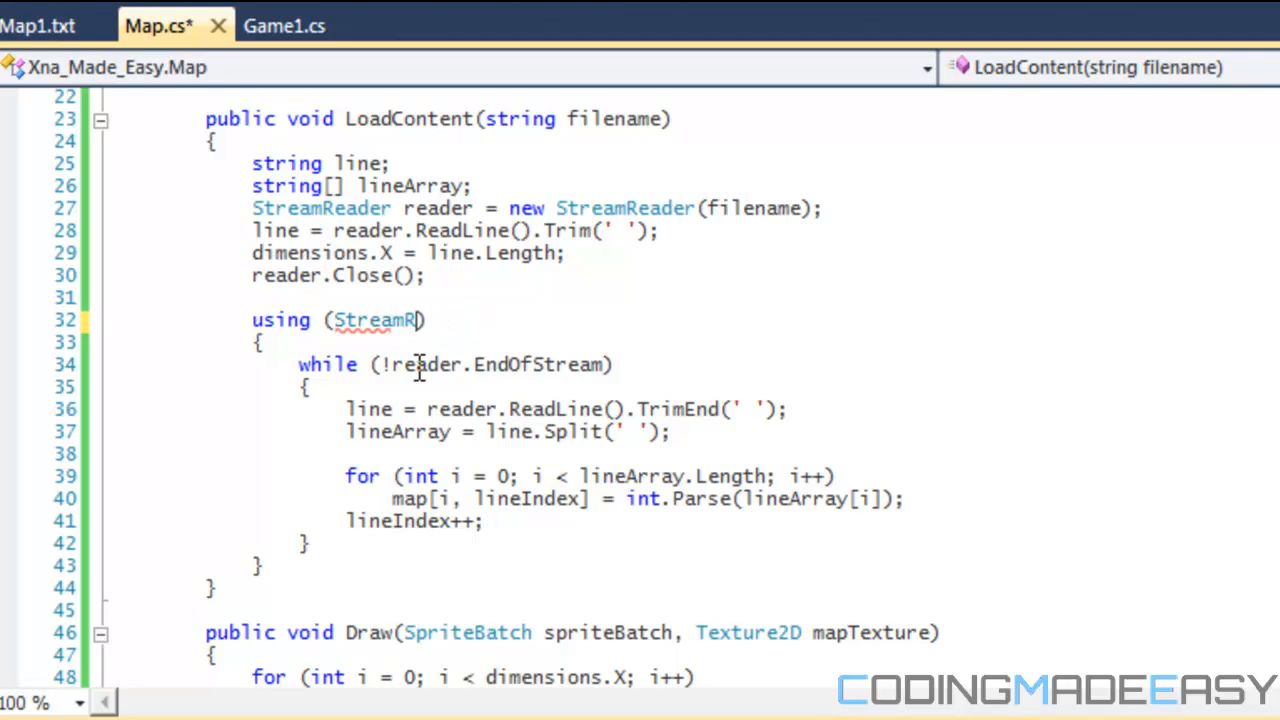
pyautogui.write('eader read')
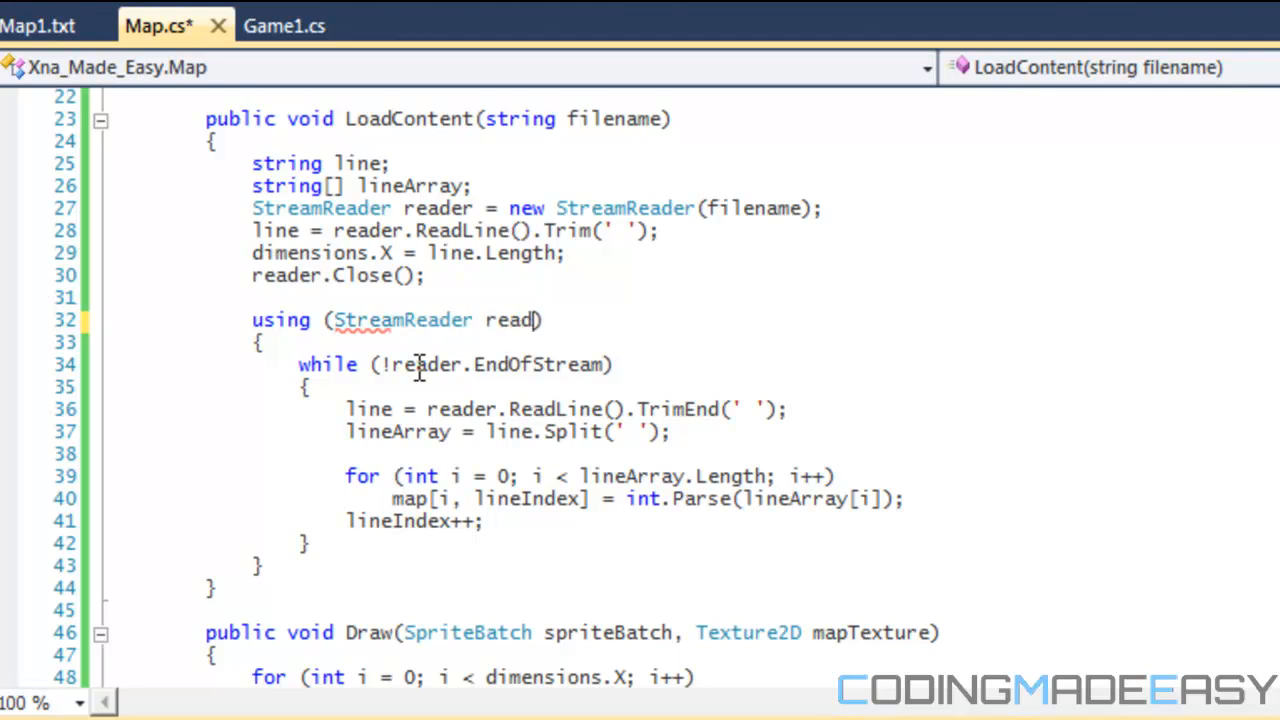
pyautogui.write('= new StreamReader(')
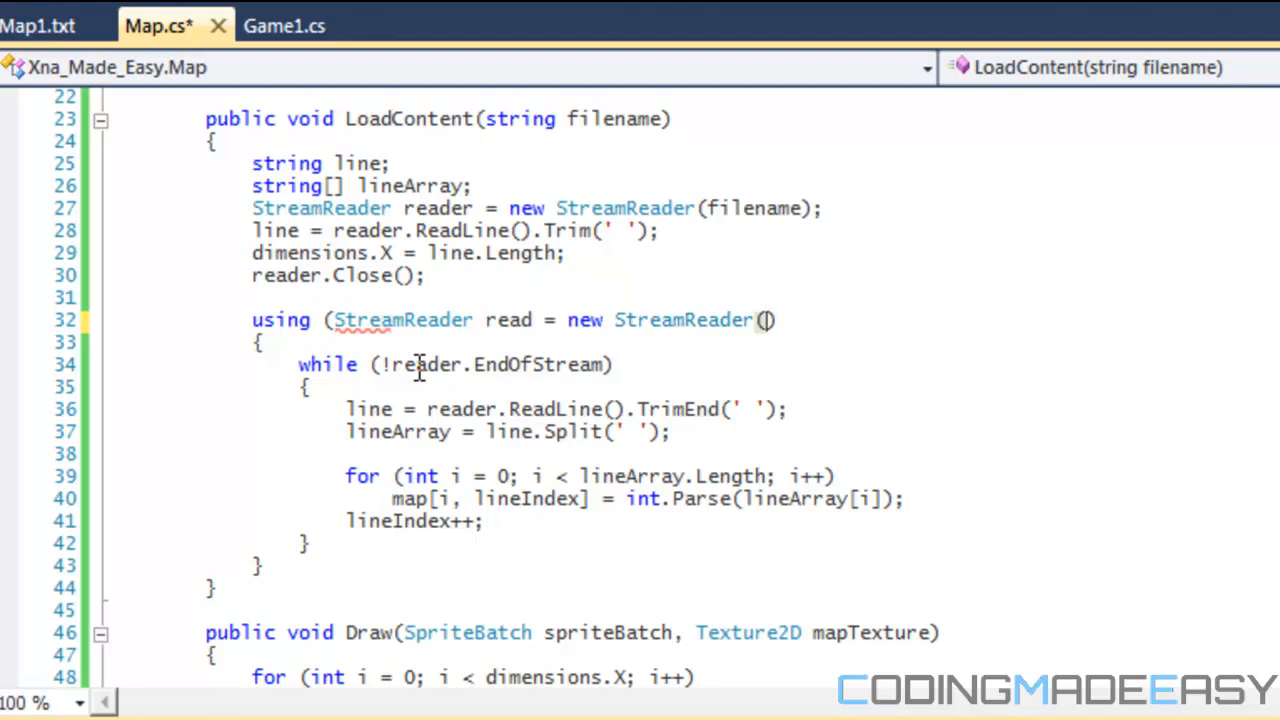
pyautogui.write('filename')
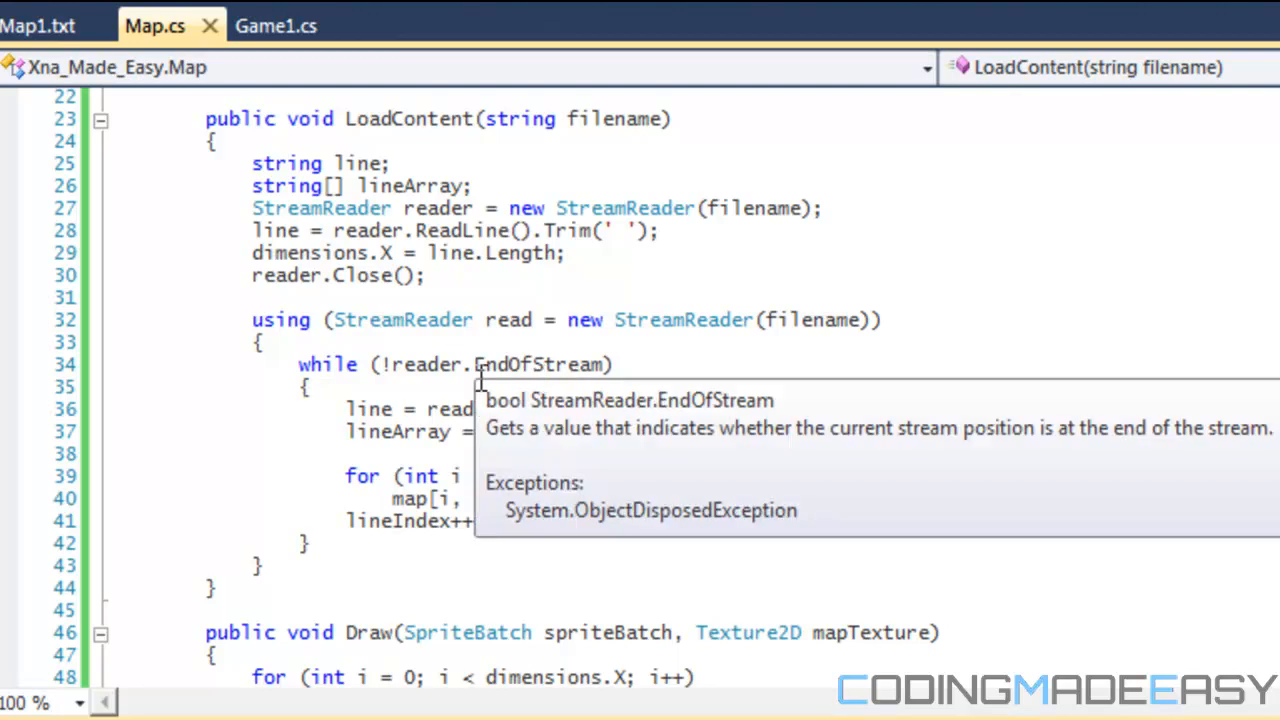
# Step: Rename reader to read in the while condition and ReadLine call
pyautogui.click(508, 408)
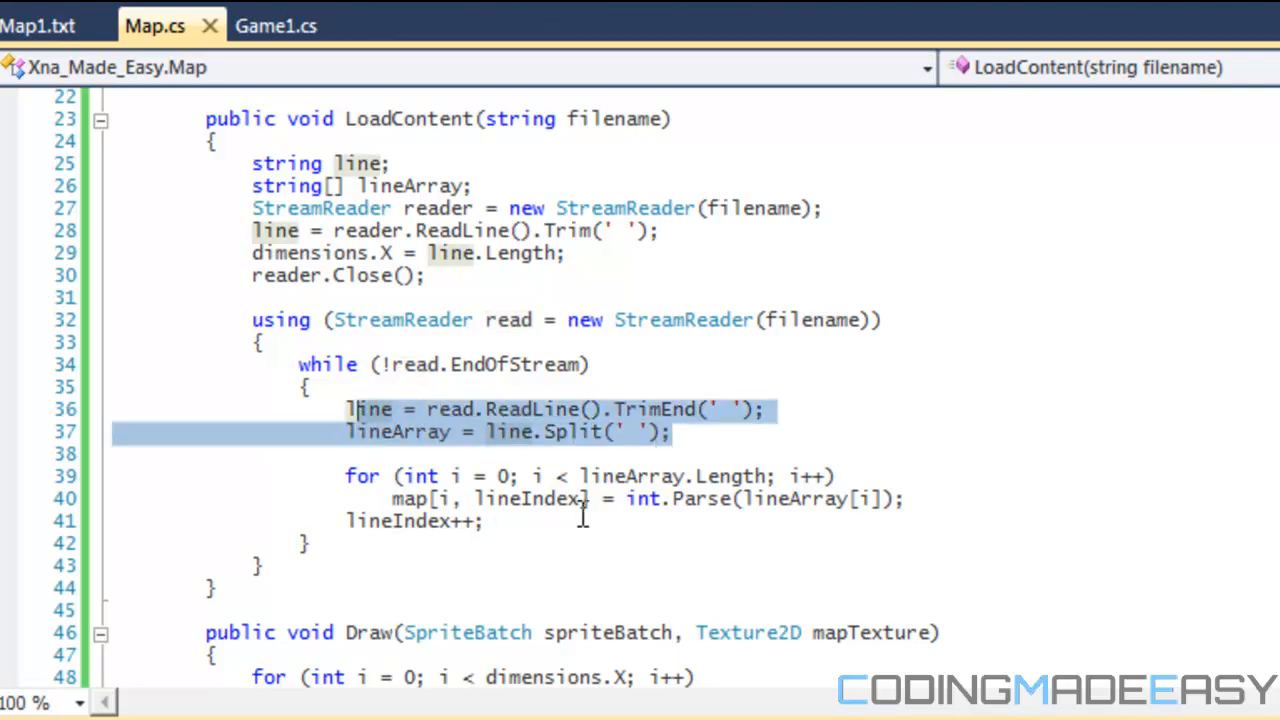
pyautogui.moveTo(40, 24)
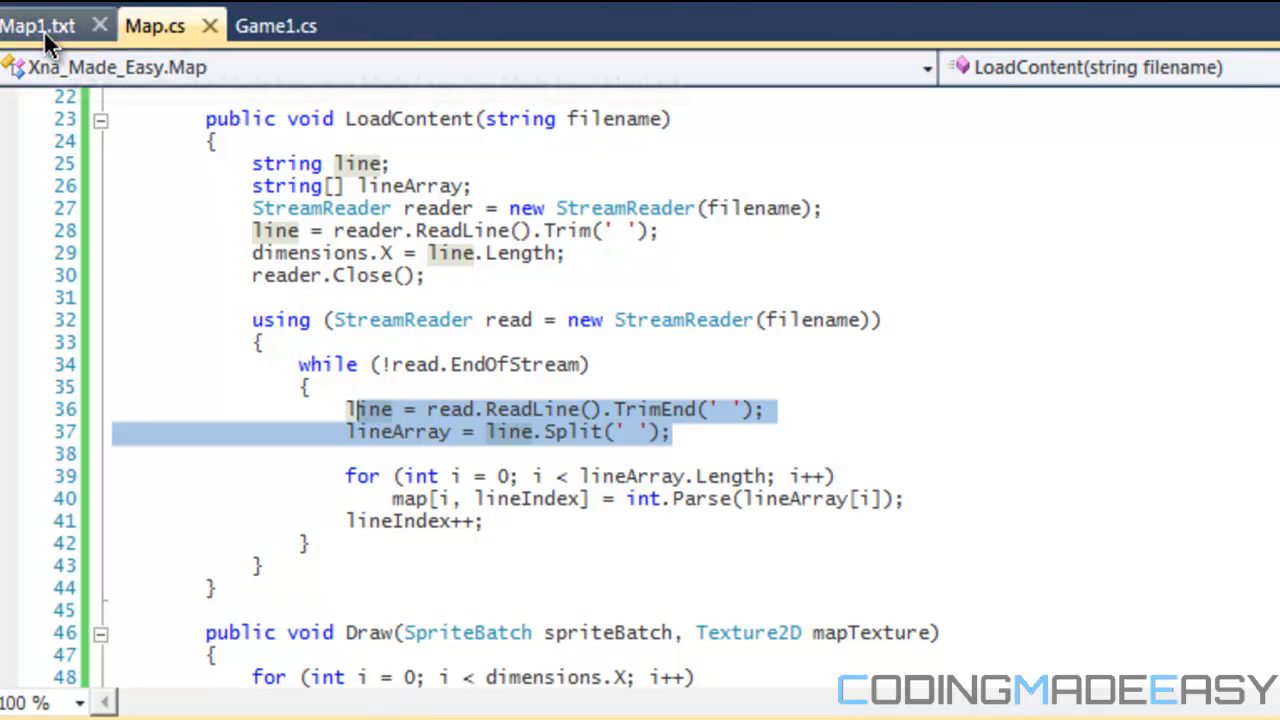
pyautogui.click(38, 24)
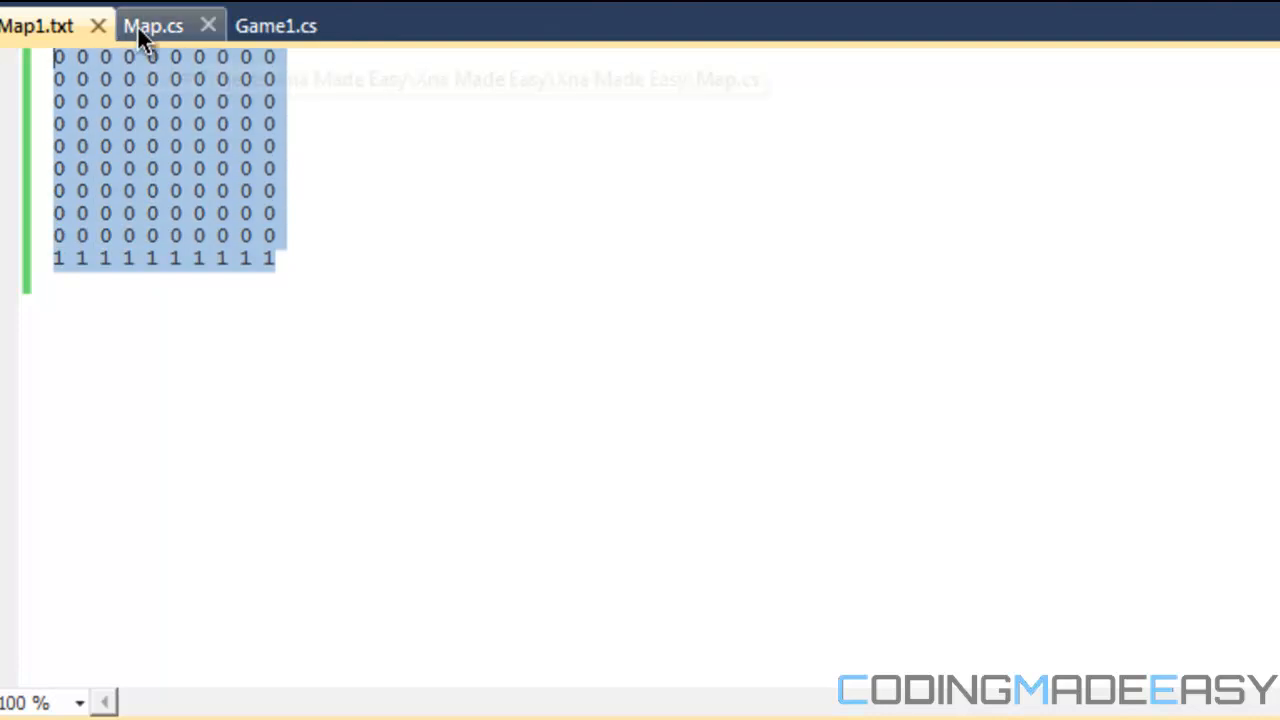
pyautogui.click(154, 24)
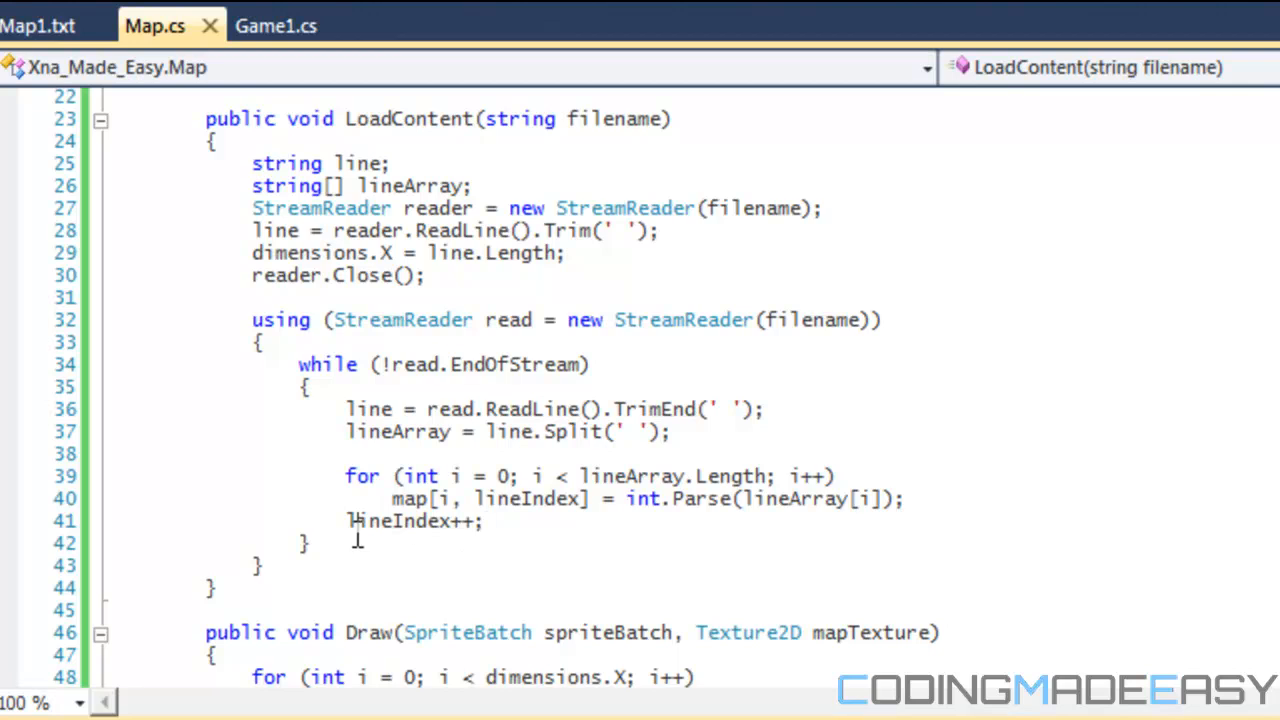
# Step: Add dimensions.Y = lineIndex; after the reading loop
pyautogui.press('enter')
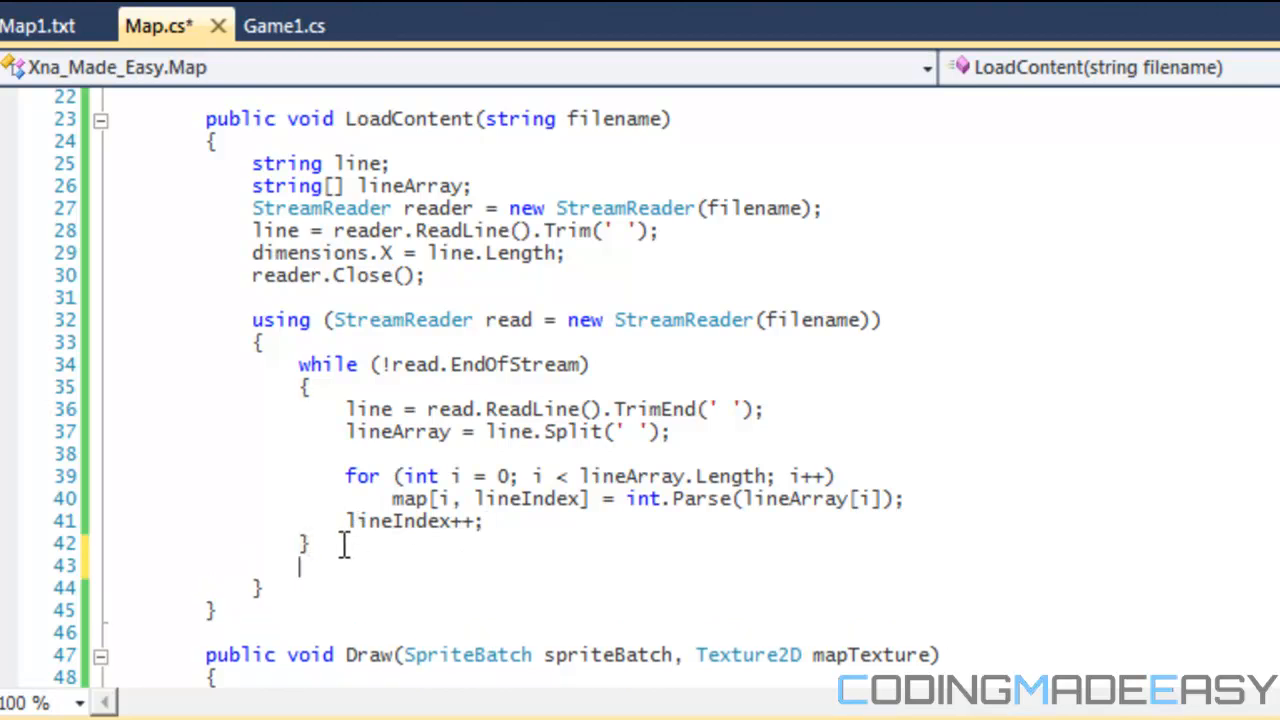
pyautogui.write('dimensions.Y = lineIndex')
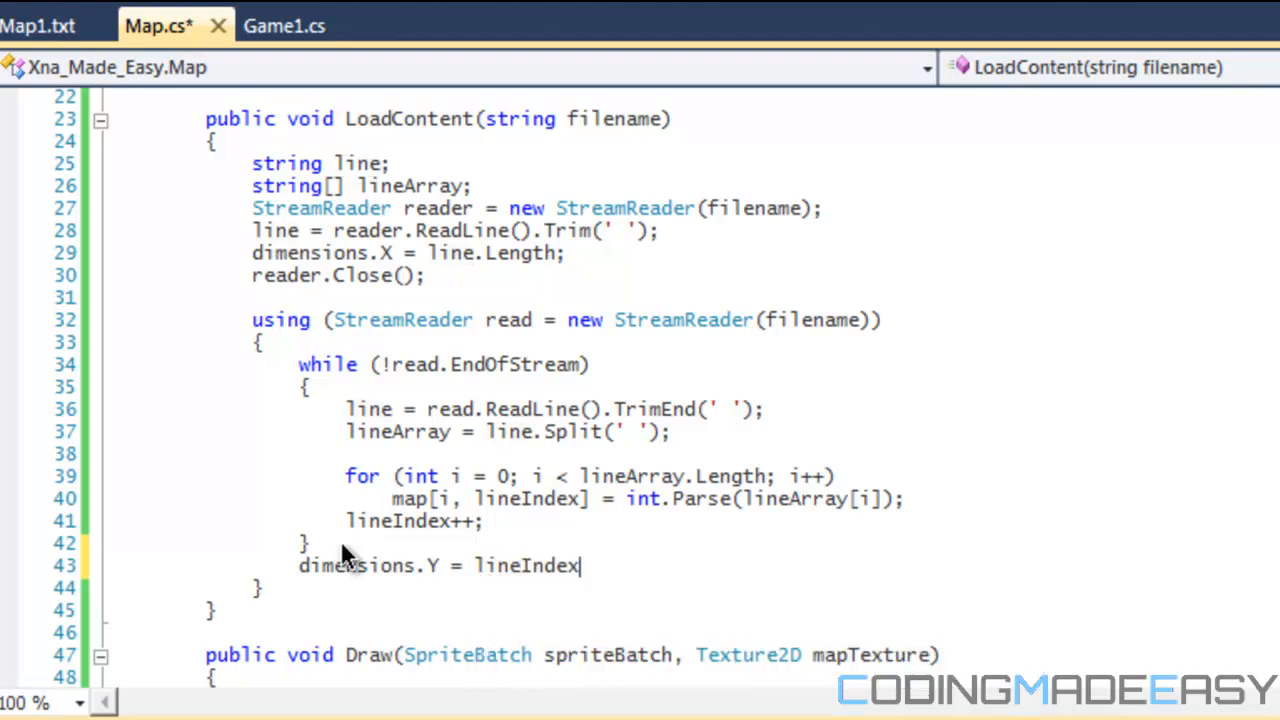
pyautogui.write(';')
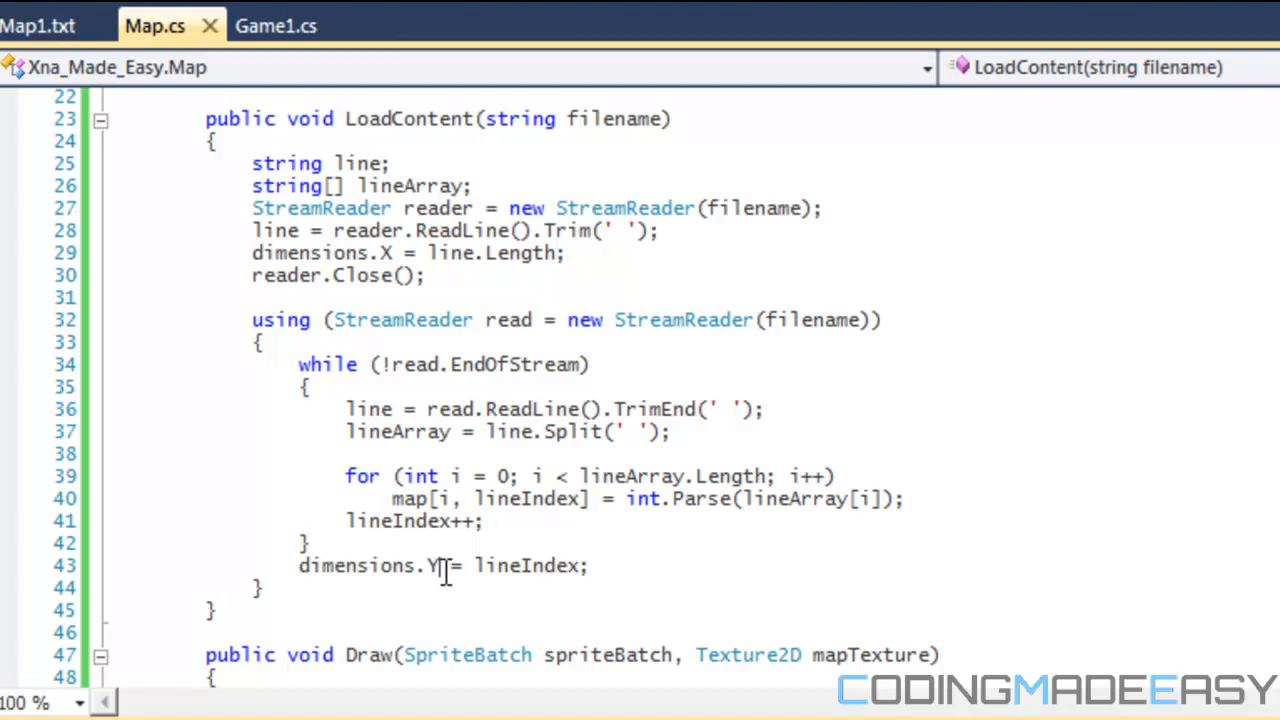
# Step: Review the Draw method before building and running the game
pyautogui.scroll(-3)
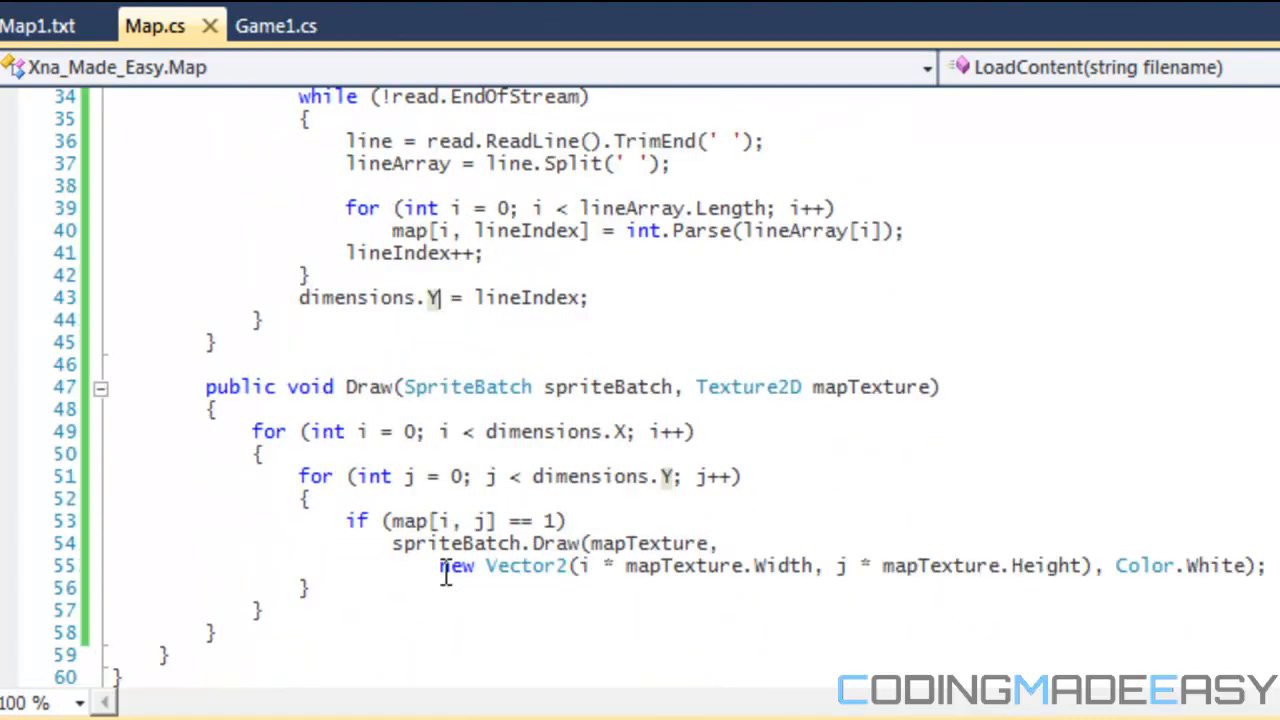
pyautogui.scroll(-3)
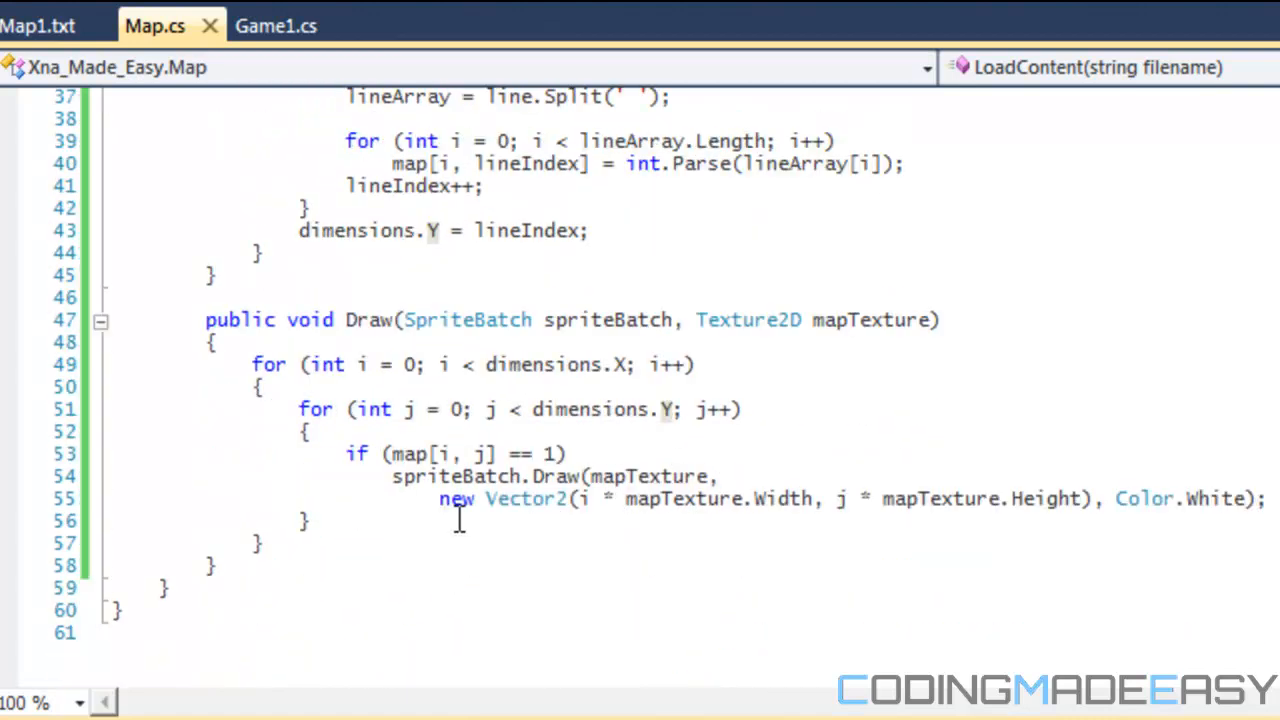
pyautogui.scroll(3)
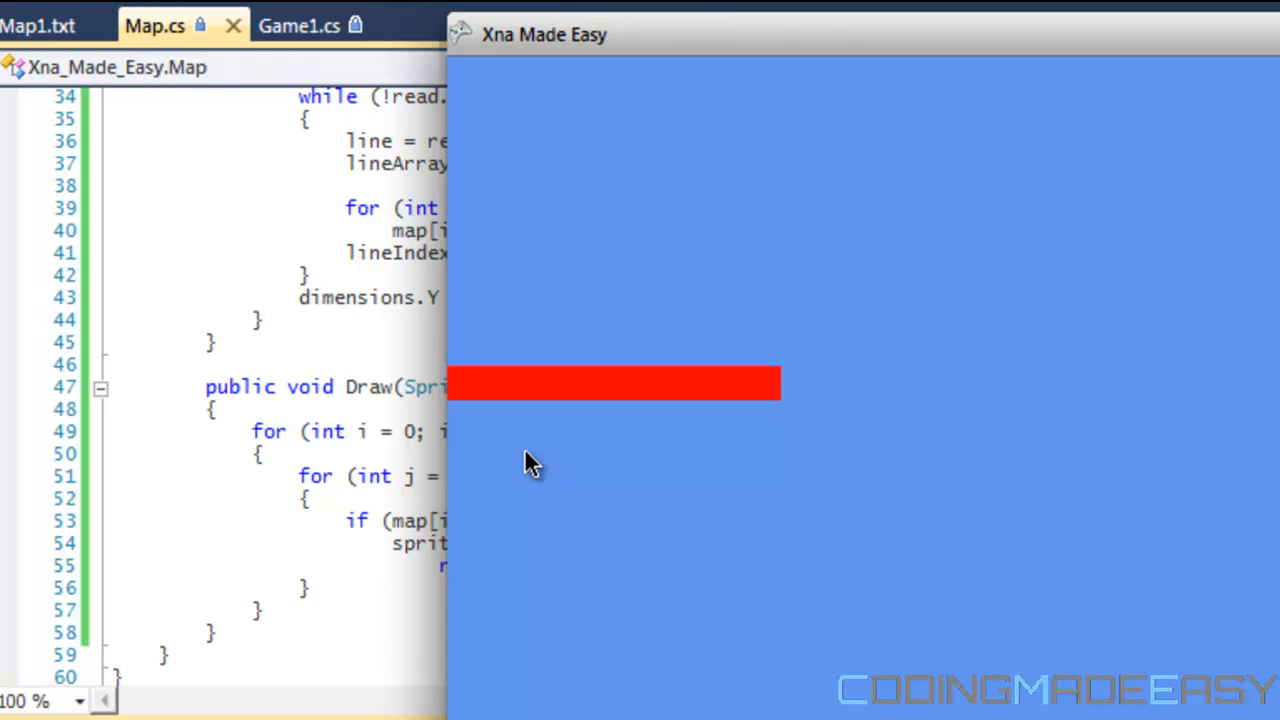
pyautogui.moveTo(676, 390)
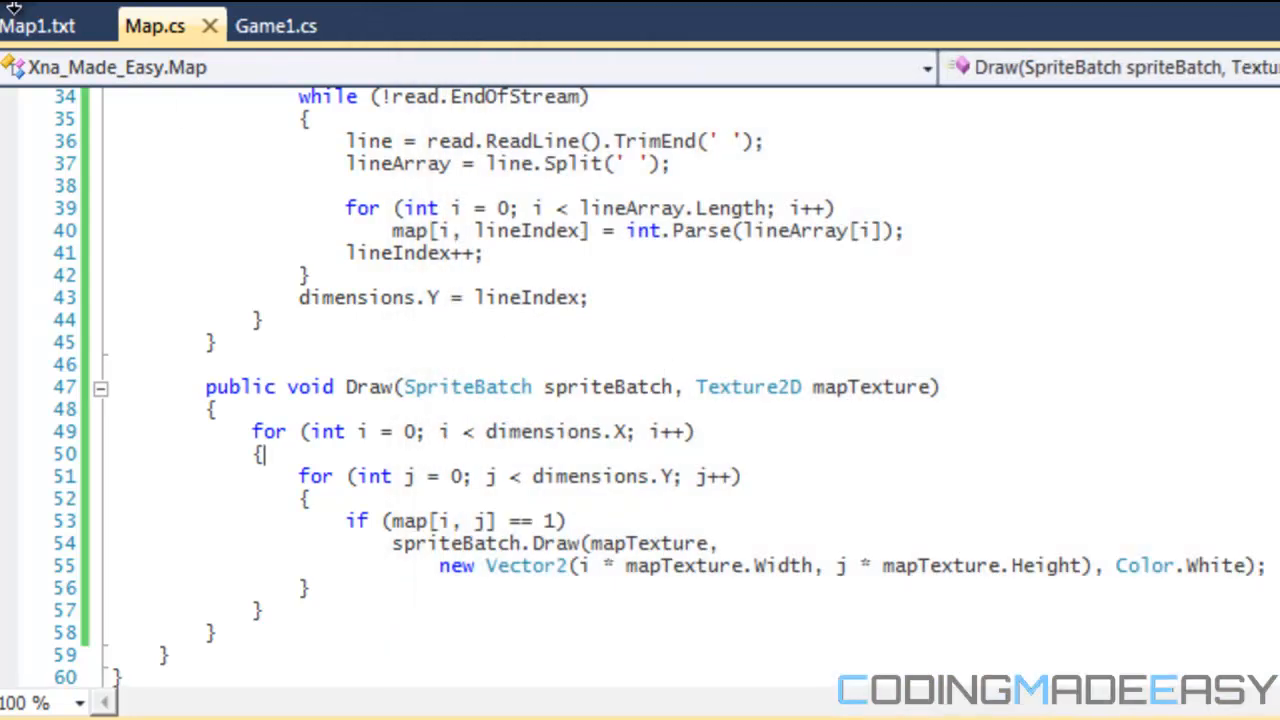
pyautogui.moveTo(38, 24)
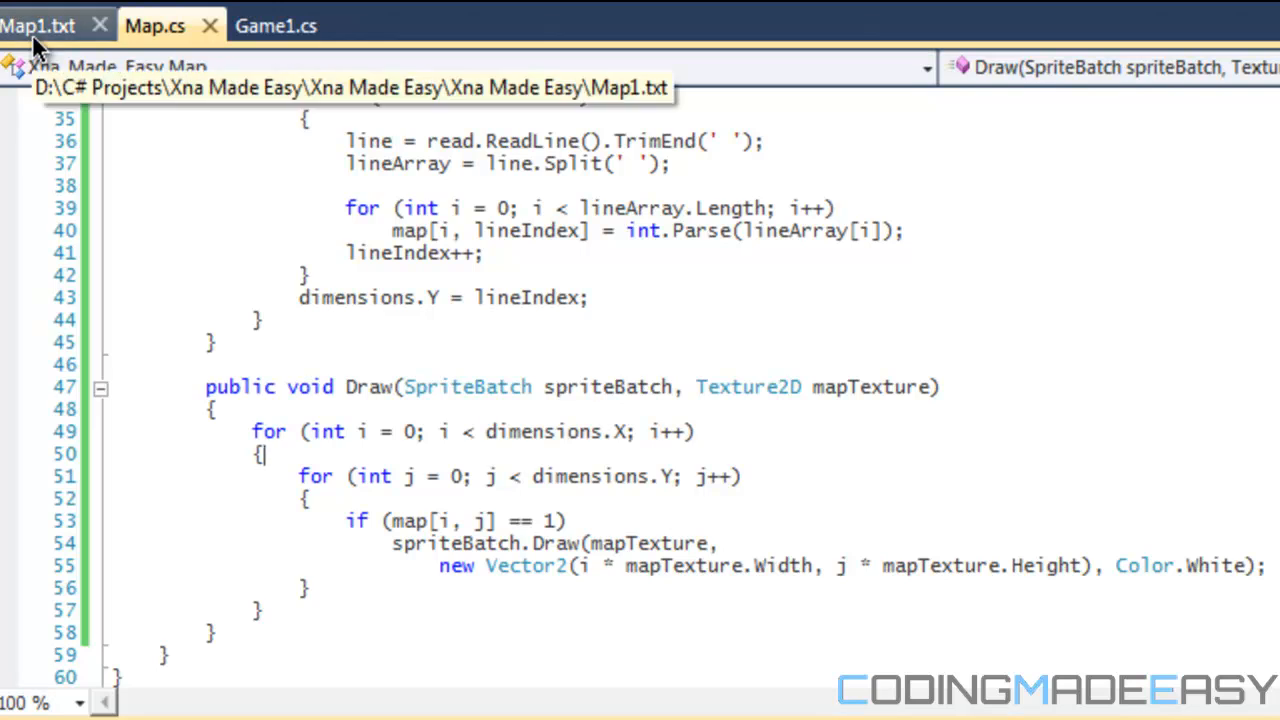
# Step: Glance at Map1.txt's grid and return to the Map.cs code
pyautogui.click(38, 24)
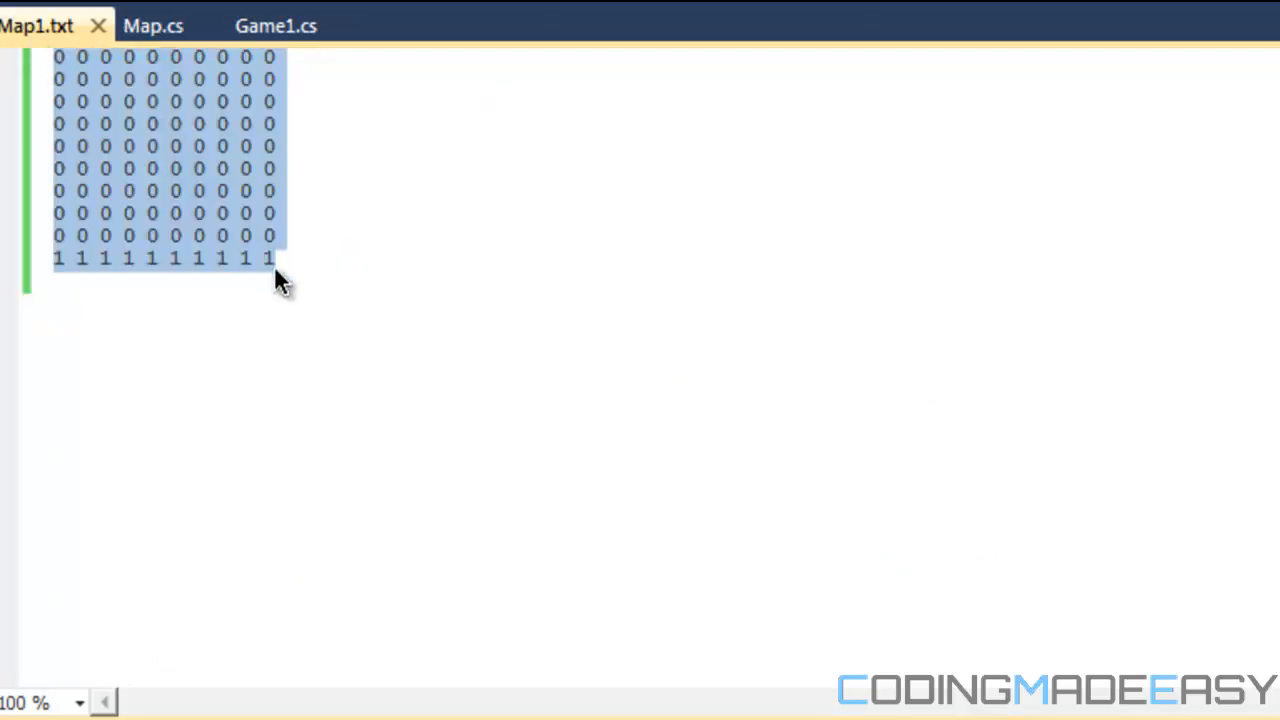
pyautogui.click(152, 24)
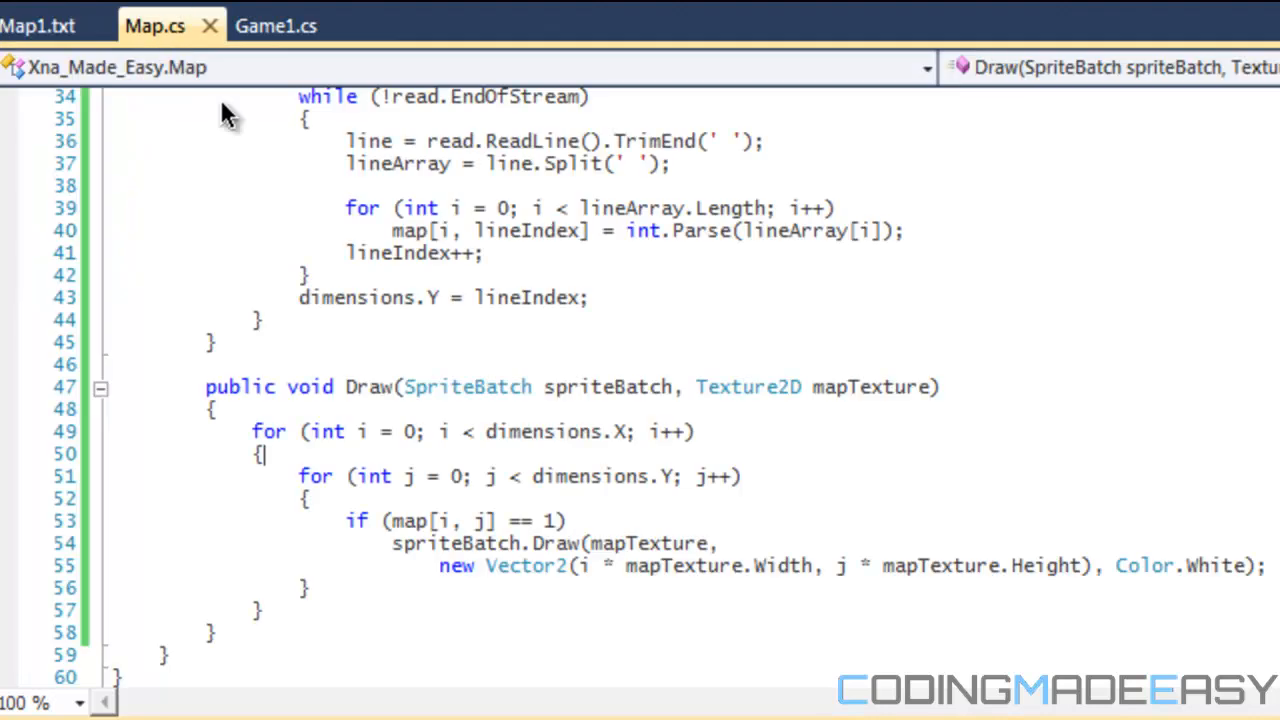